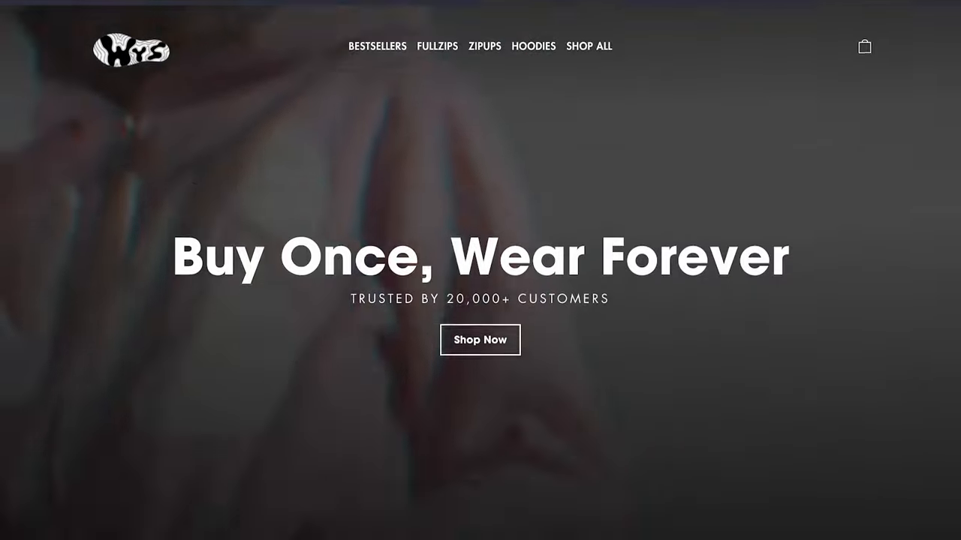
# Scroll past the Watch Your Step homepage toward the New Age Wealth sales page video
pyautogui.scroll(-3)
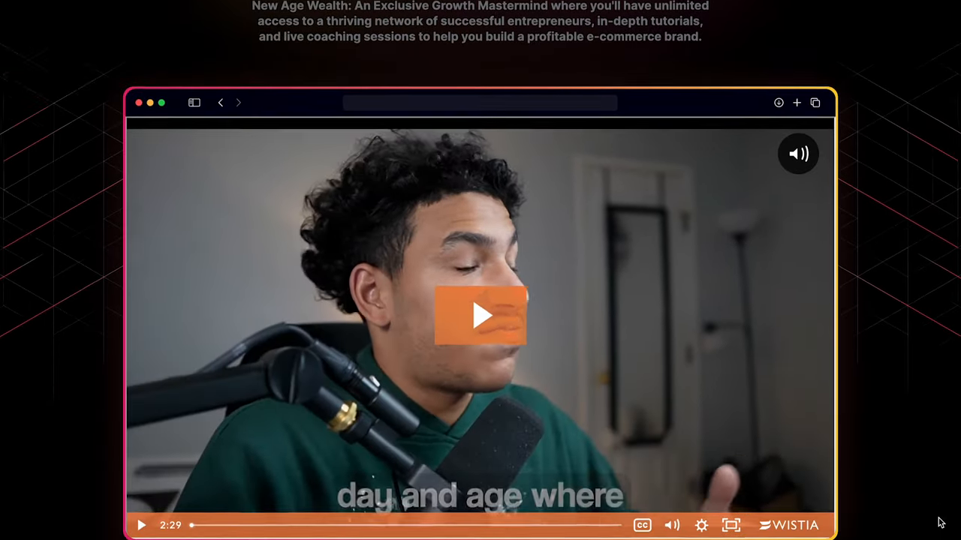
pyautogui.scroll(-3)
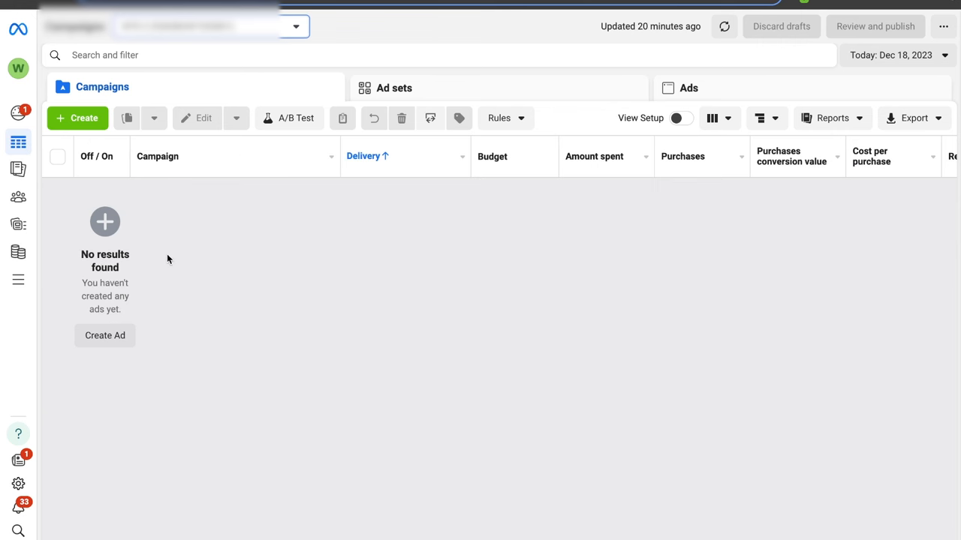
# Start a new Sales campaign and name it cbo
pyautogui.click(78, 117)
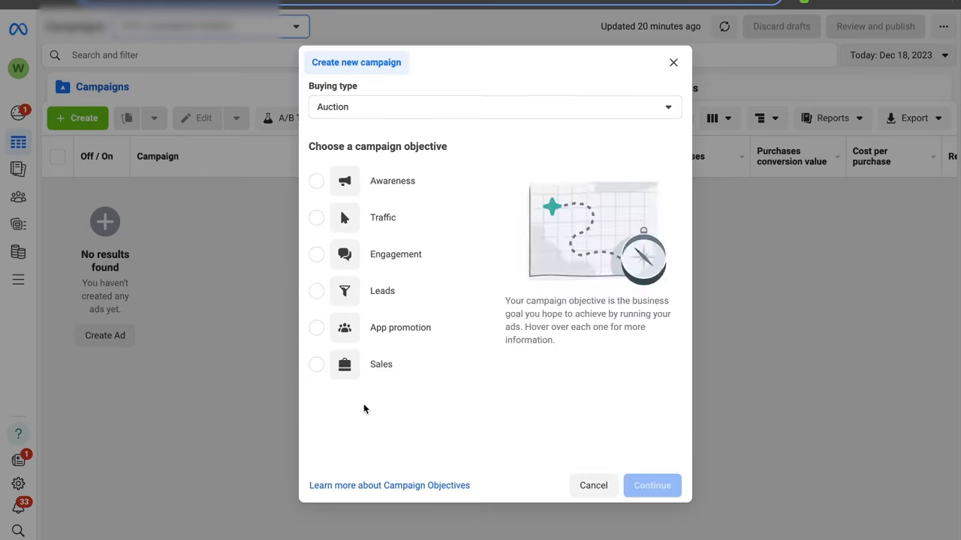
pyautogui.click(651, 485)
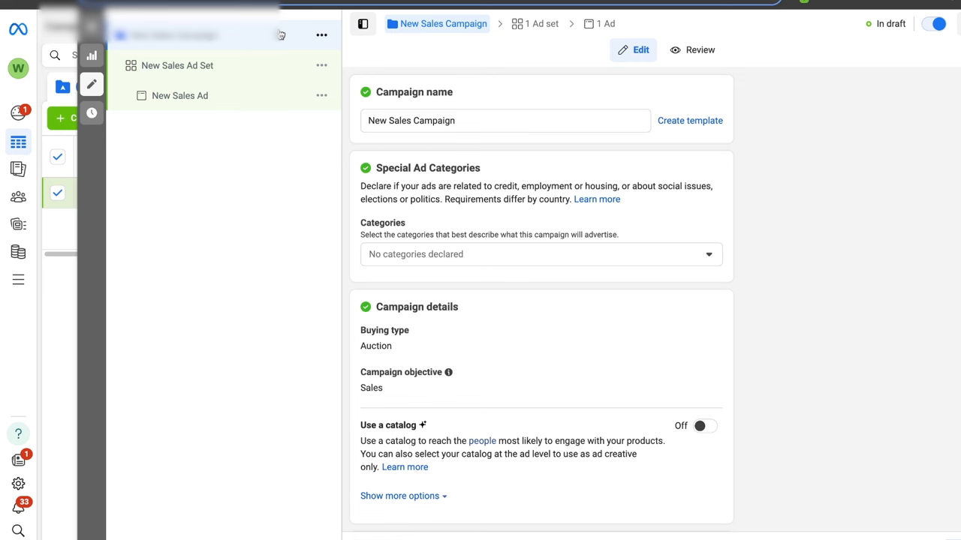
pyautogui.write('CBO')
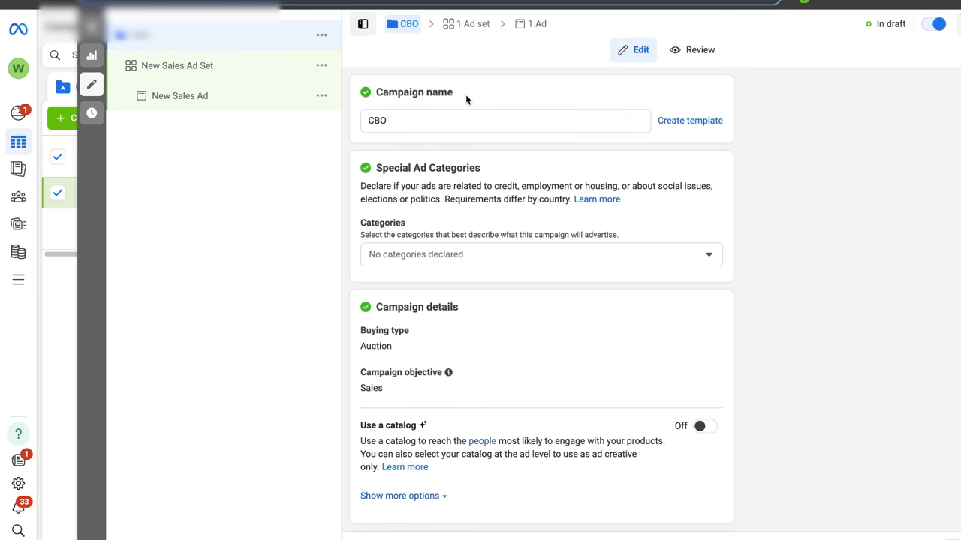
pyautogui.click(506, 120)
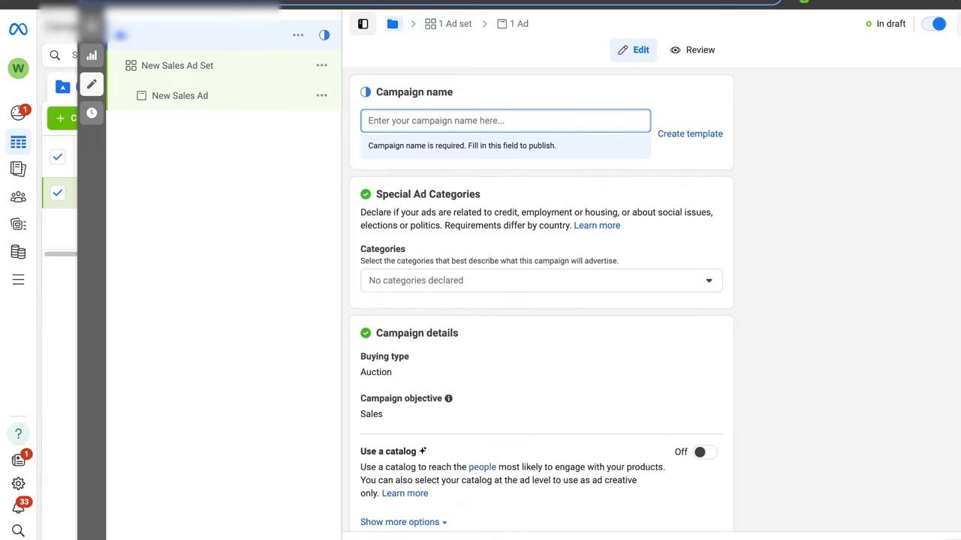
pyautogui.write('cbo')
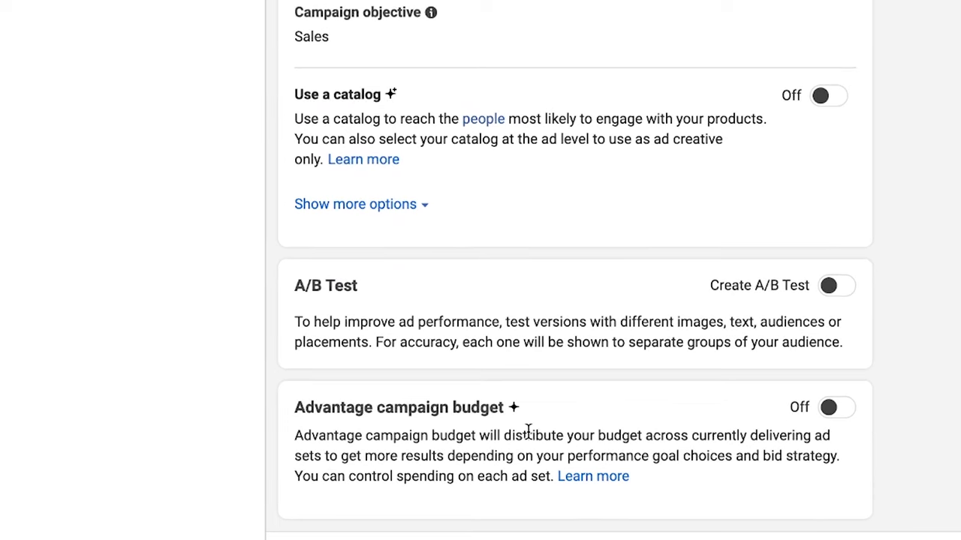
# Turn Advantage campaign budget on with a $100 daily budget
pyautogui.click(834, 407)
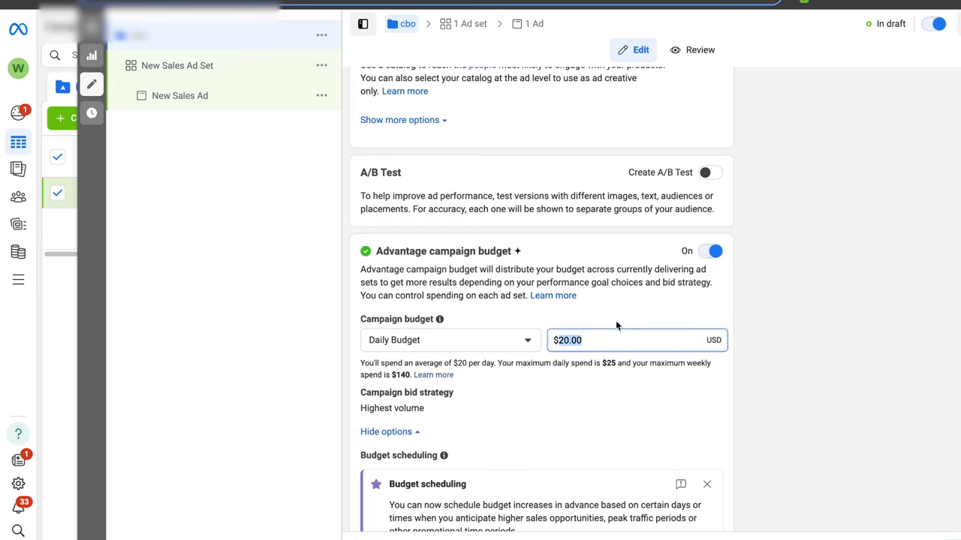
pyautogui.write('5')
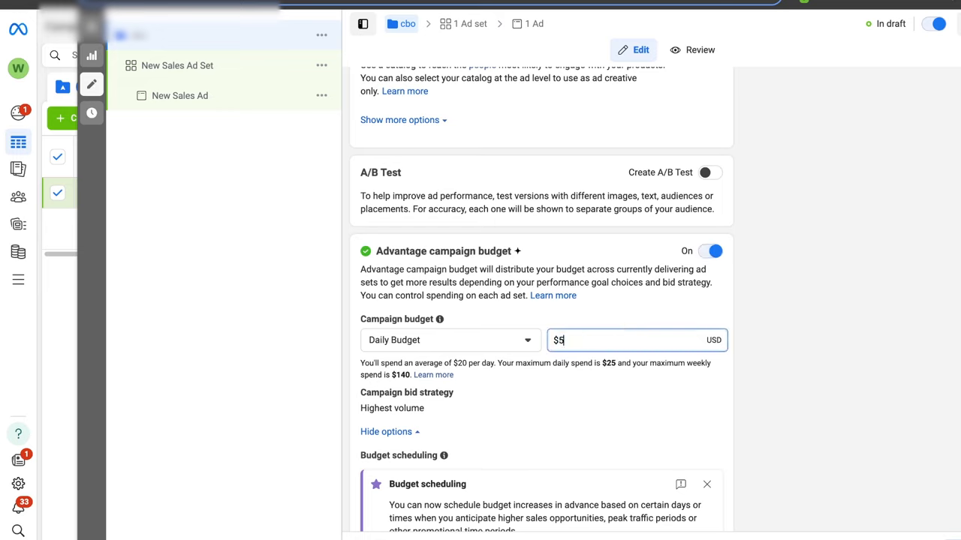
pyautogui.write('30')
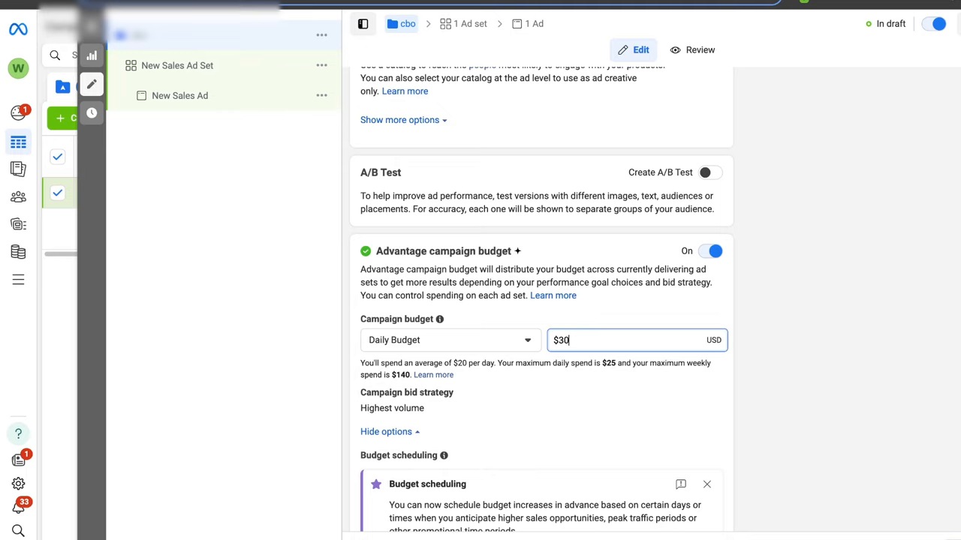
pyautogui.write('100.00')
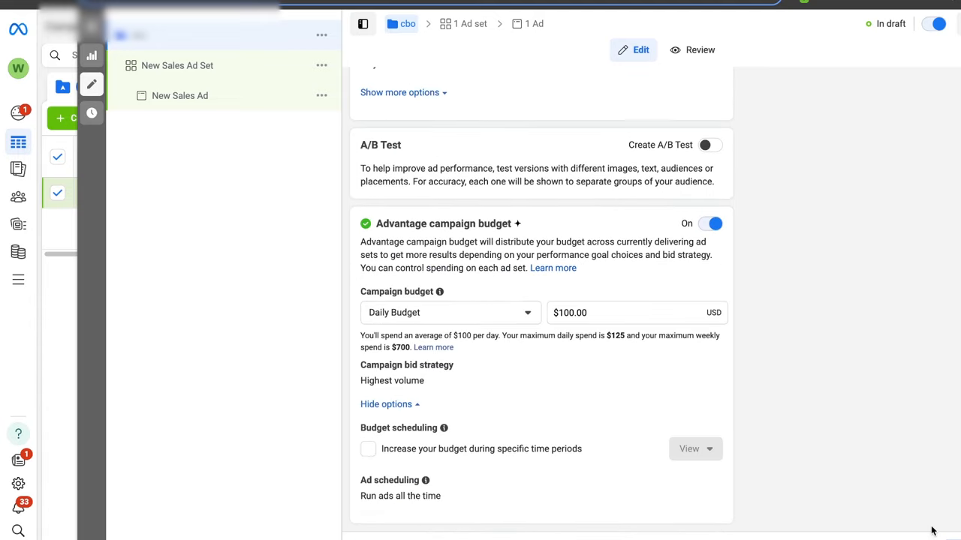
# Name the ad set Winner and select Watch Your Step LLC's pixel for website conversions
pyautogui.click(177, 66)
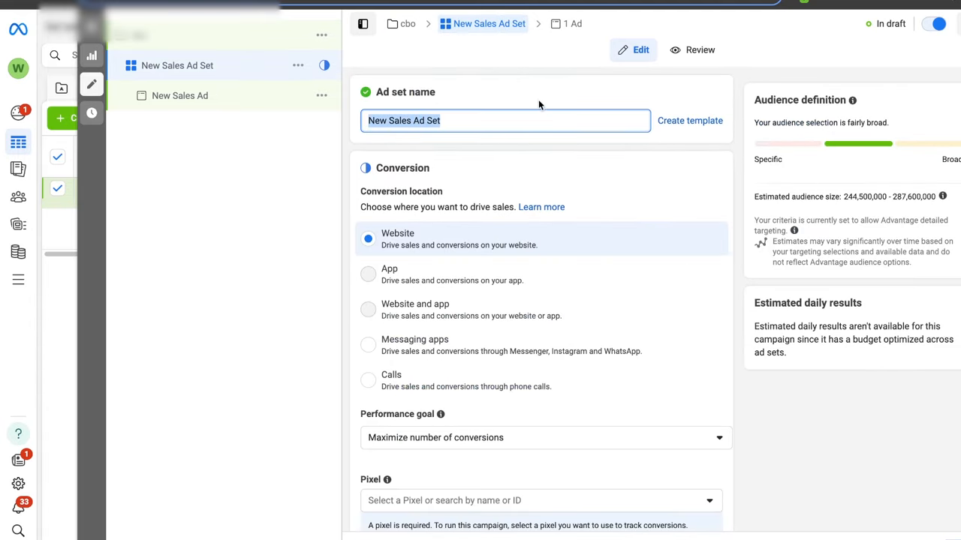
pyautogui.write('Winner')
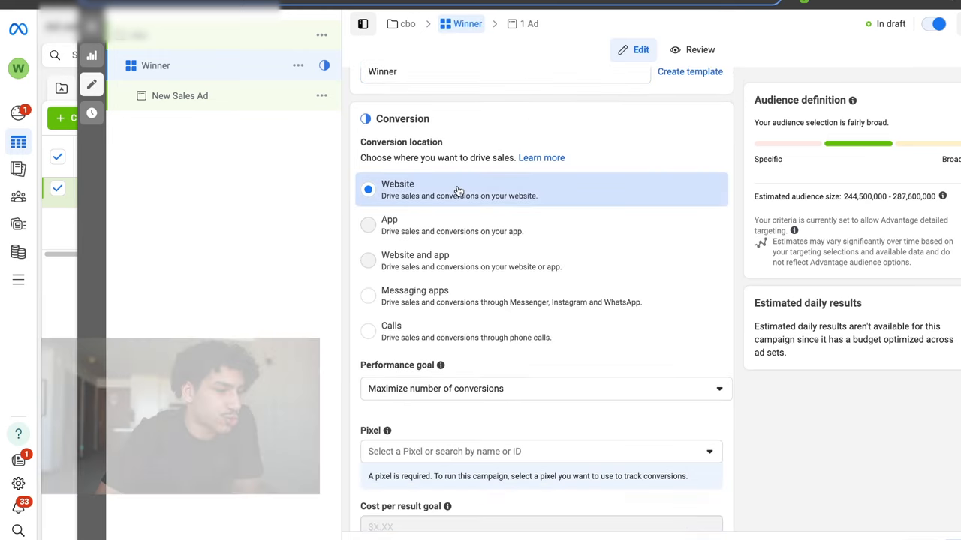
pyautogui.scroll(-3)
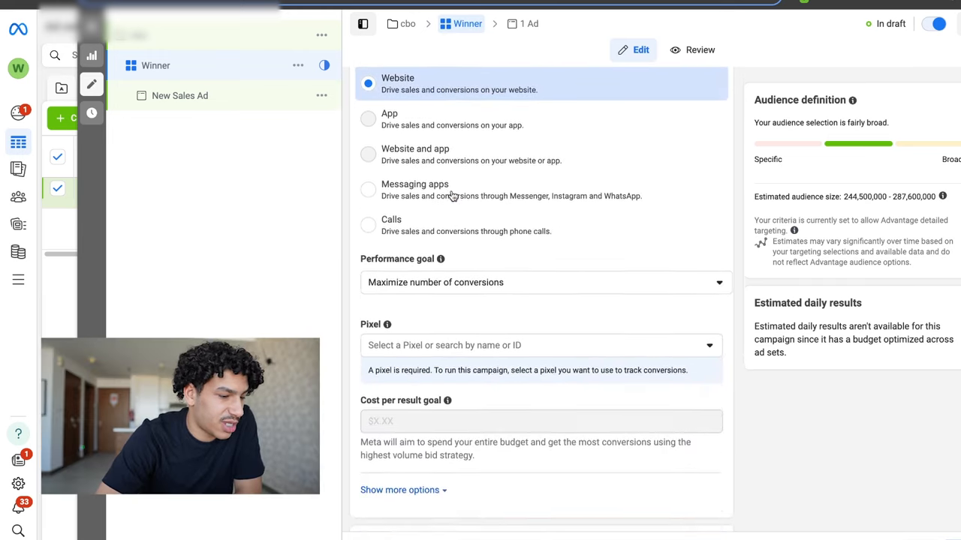
pyautogui.click(543, 283)
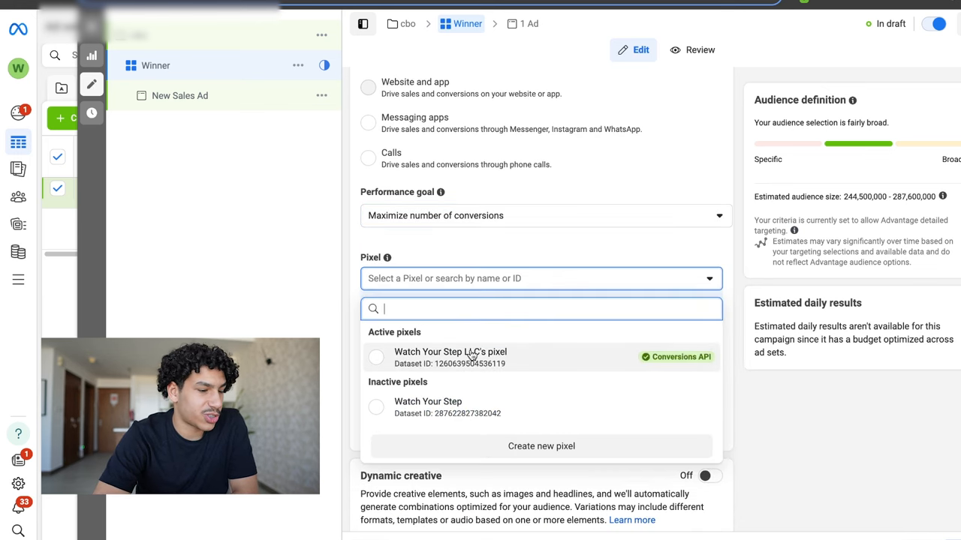
pyautogui.click(451, 357)
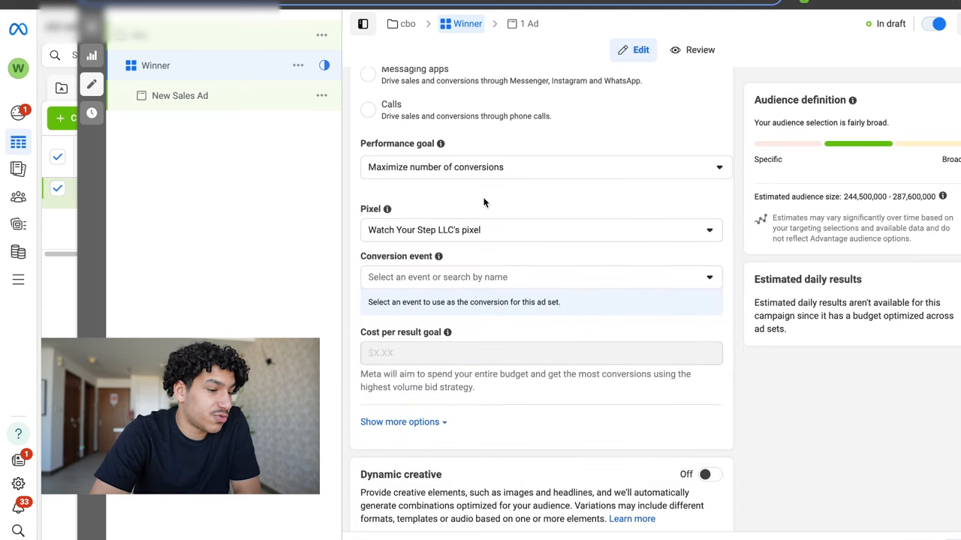
# Scroll down through the rest of the Winner ad set's settings
pyautogui.scroll(-3)
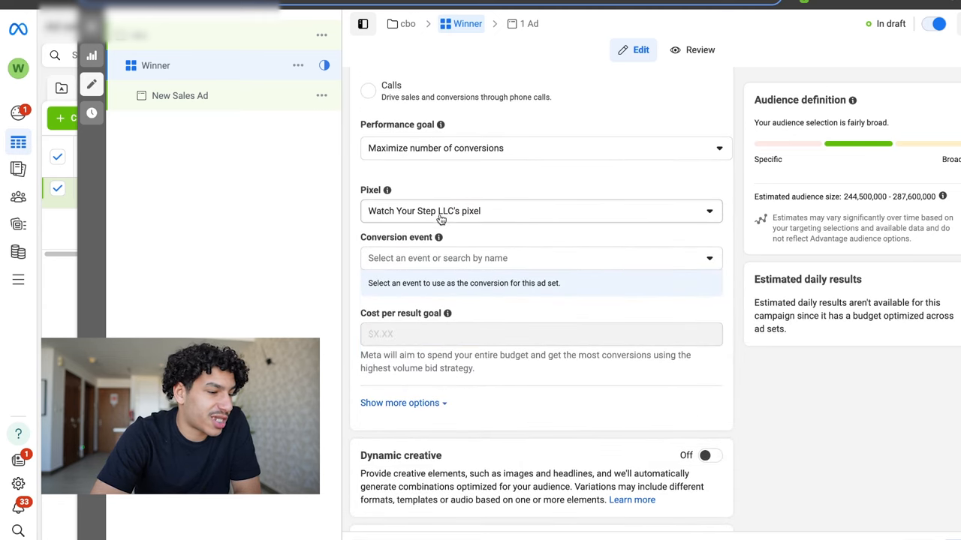
pyautogui.scroll(-3)
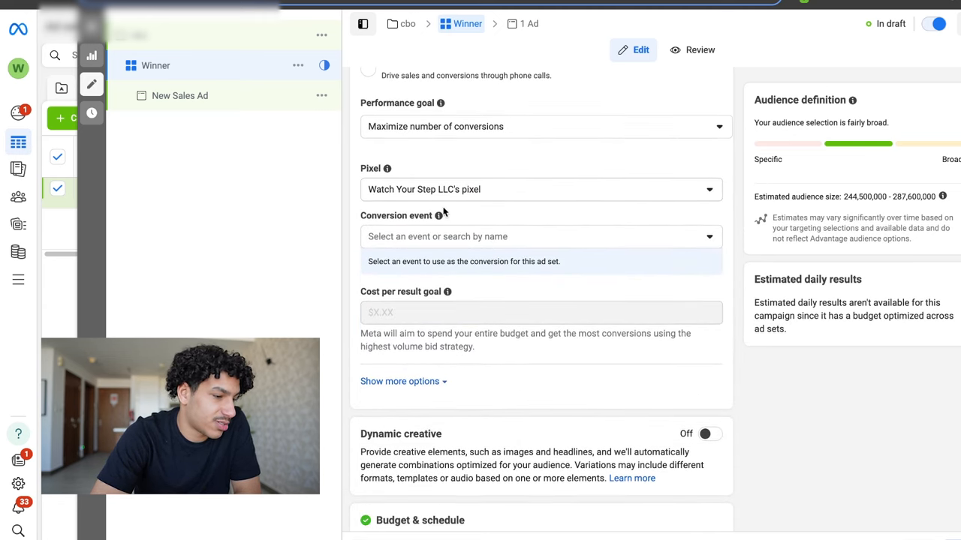
pyautogui.scroll(-3)
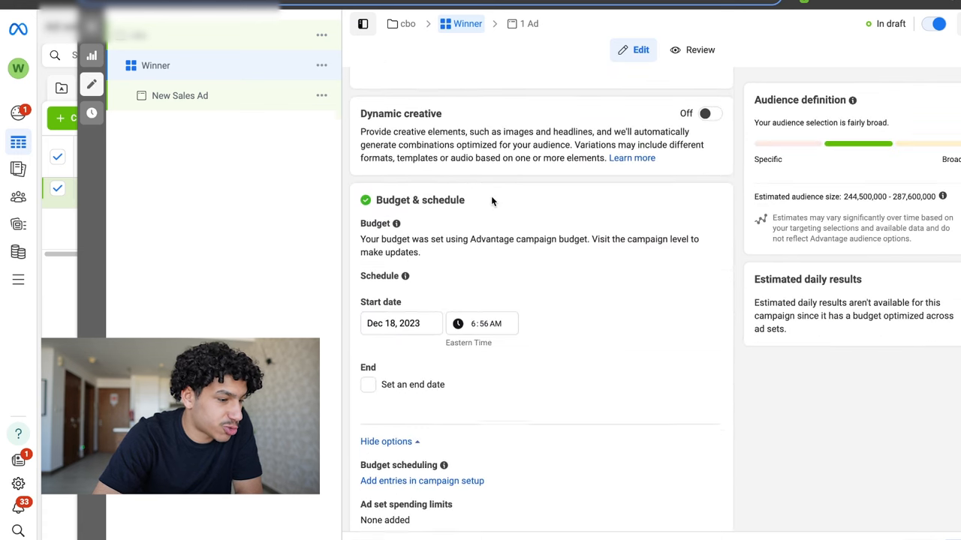
pyautogui.scroll(-3)
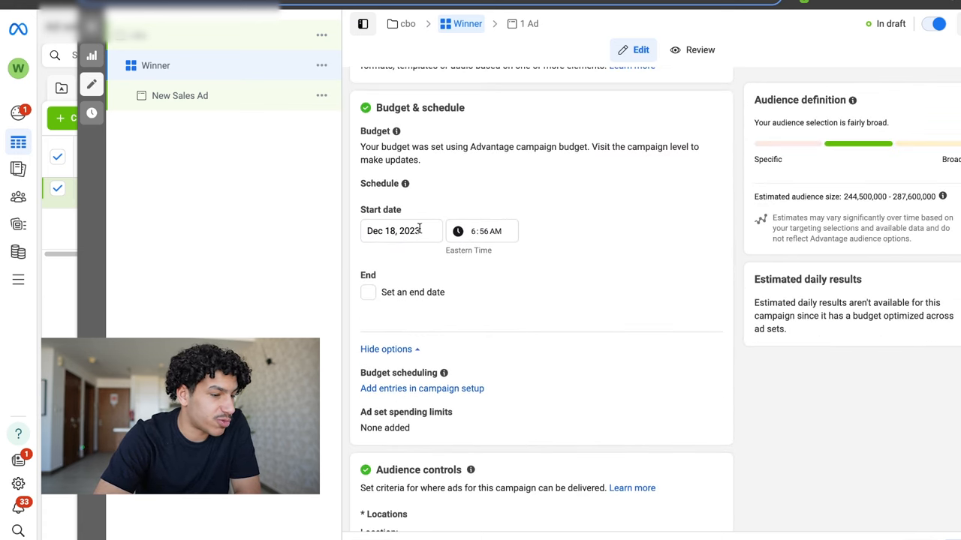
pyautogui.scroll(-3)
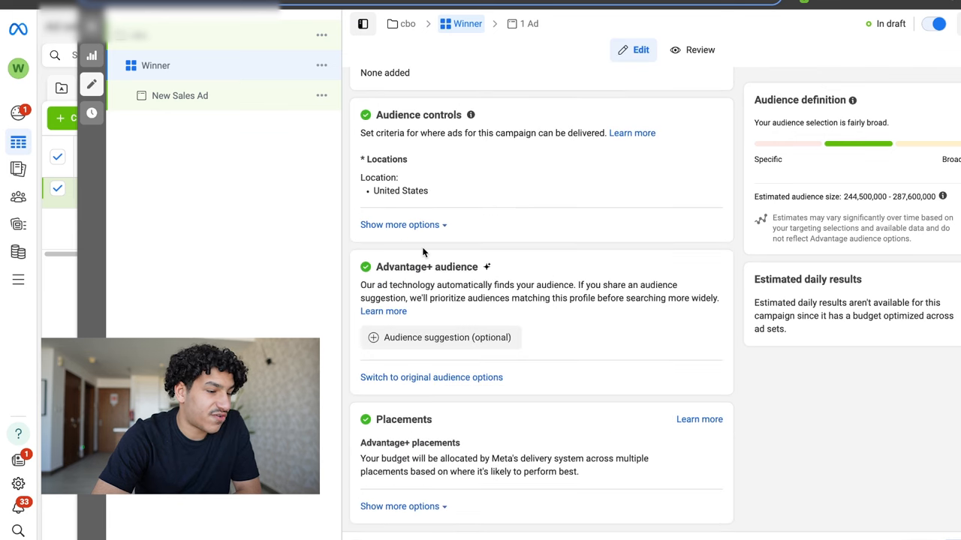
pyautogui.moveTo(444, 361)
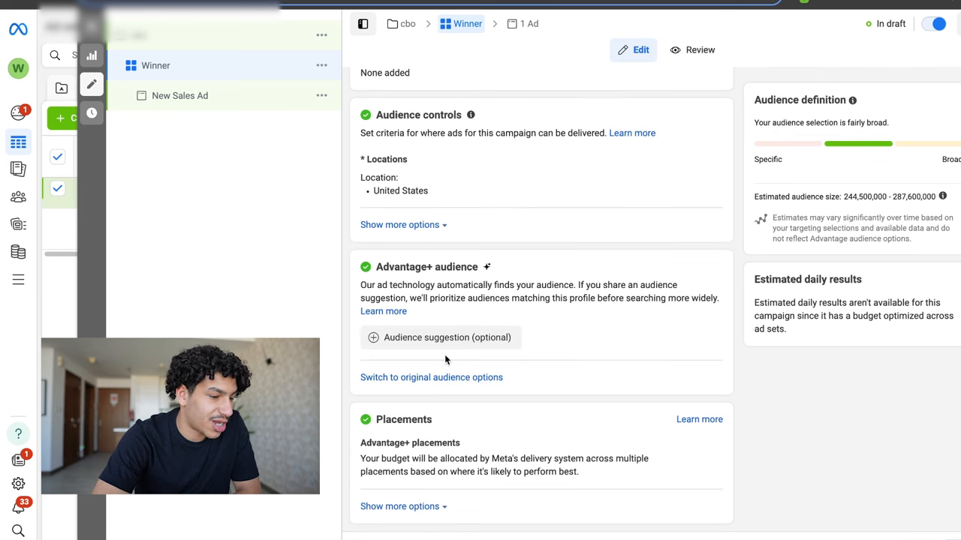
# Switch to original audience options, review placements, and open the Winner ad set's ad
pyautogui.click(430, 377)
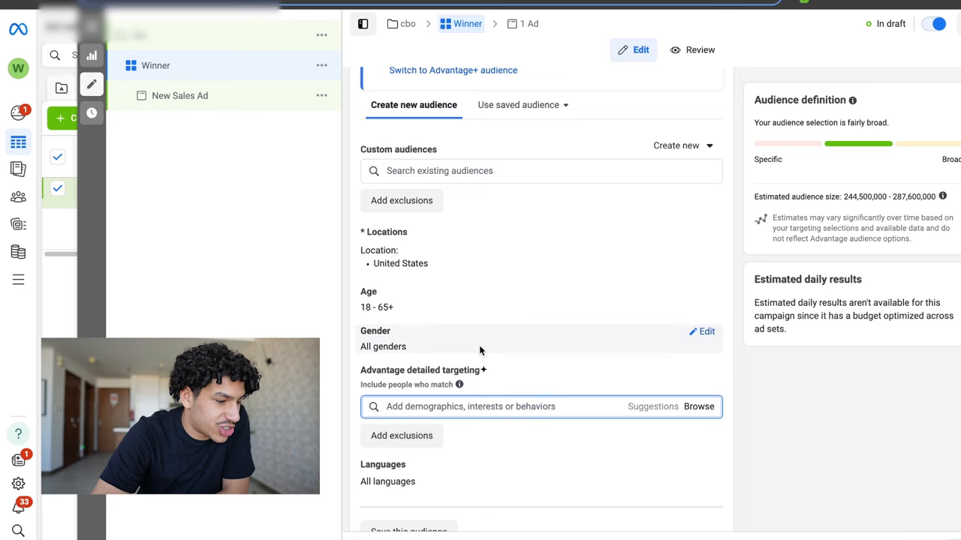
pyautogui.scroll(-3)
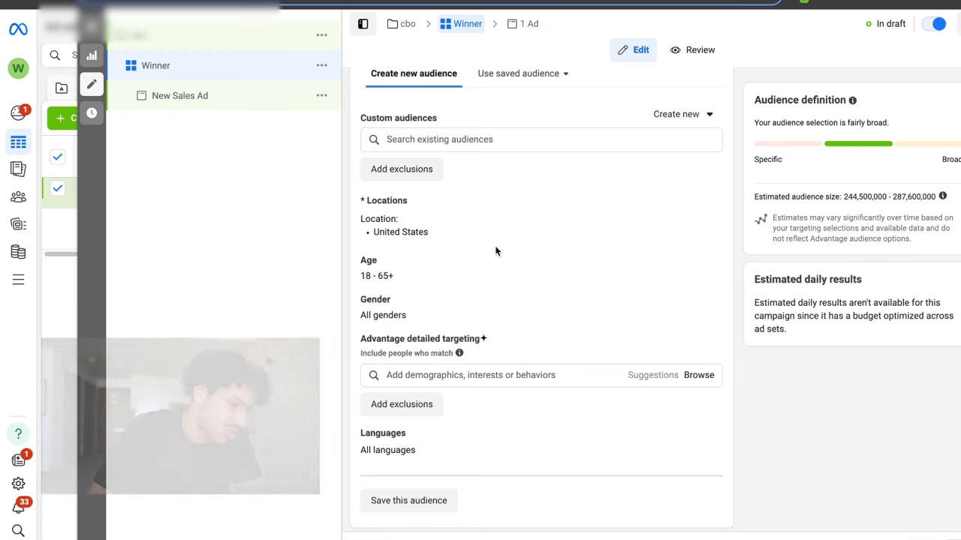
pyautogui.scroll(-3)
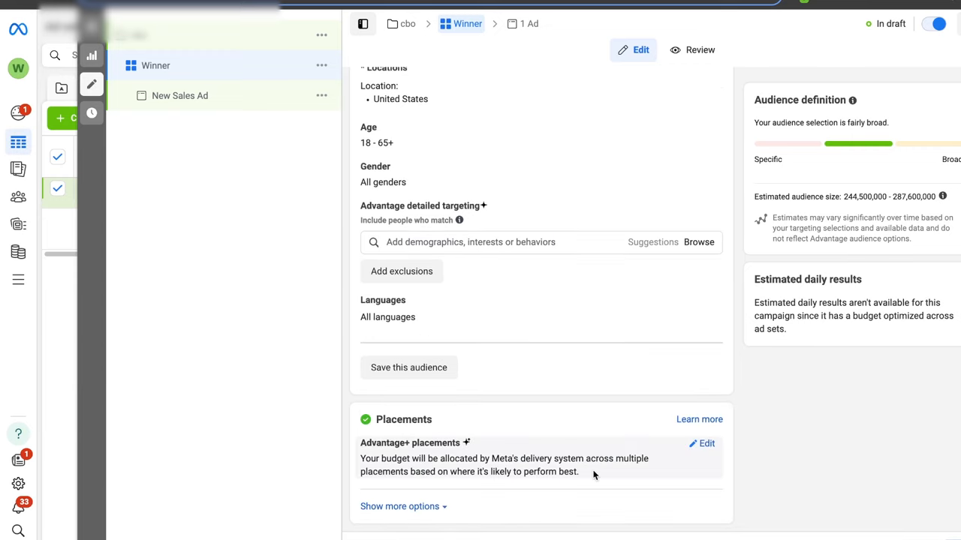
pyautogui.click(180, 96)
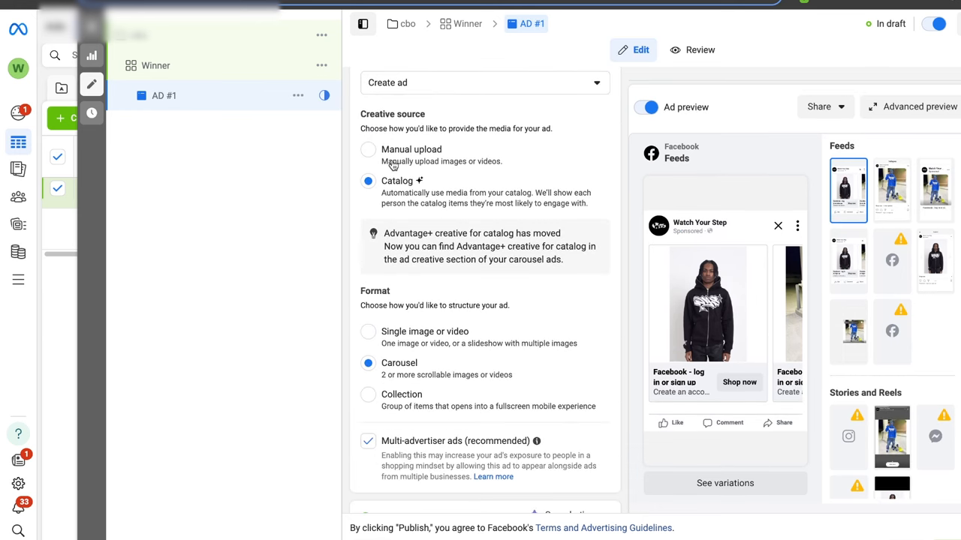
# Make AD #1 a manually uploaded single hoodie image with enhancements turned off
pyautogui.click(368, 150)
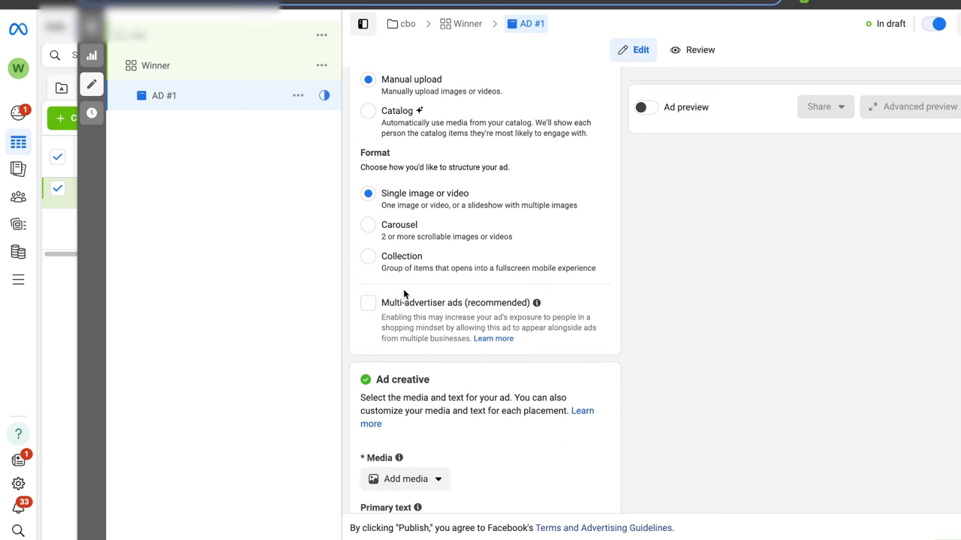
pyautogui.click(402, 479)
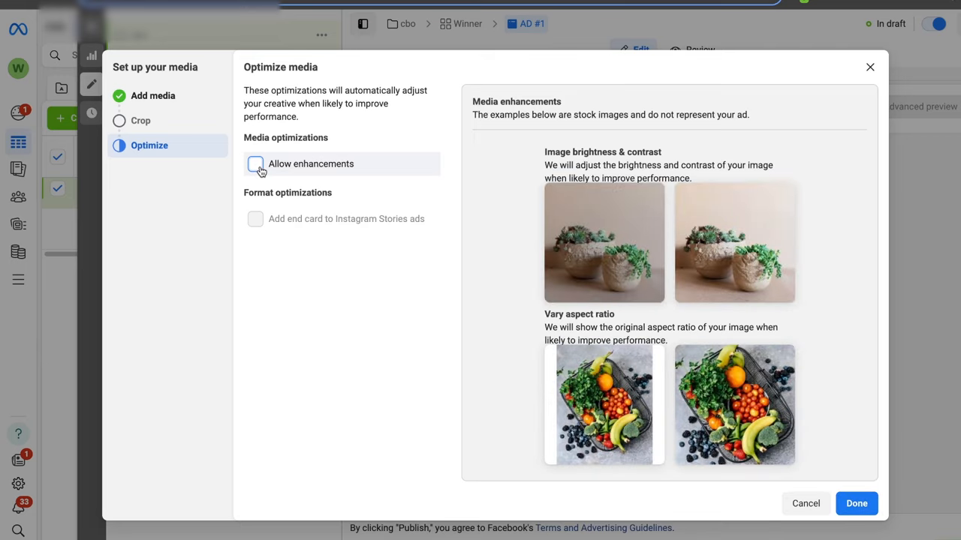
pyautogui.click(855, 505)
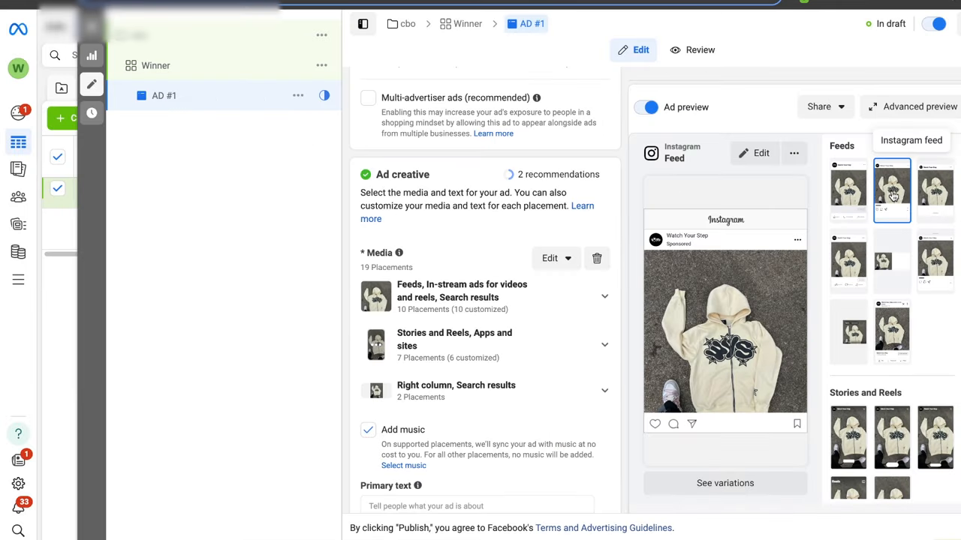
pyautogui.scroll(-3)
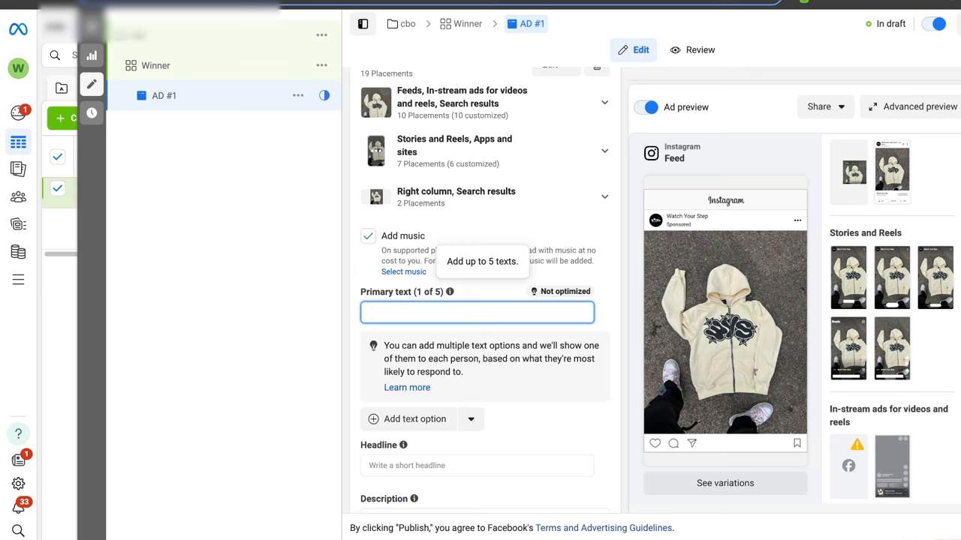
# Set primary text Buy once, Wear Forever and headline 20,000+ Sold, keeping Shop now
pyautogui.write('Buy once, Wear Forever')
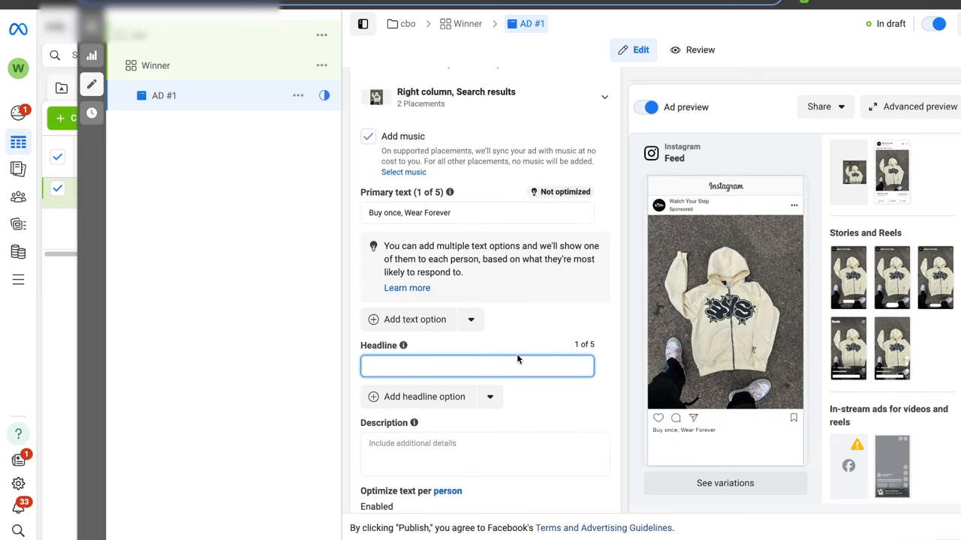
pyautogui.write('20,000+ Sold')
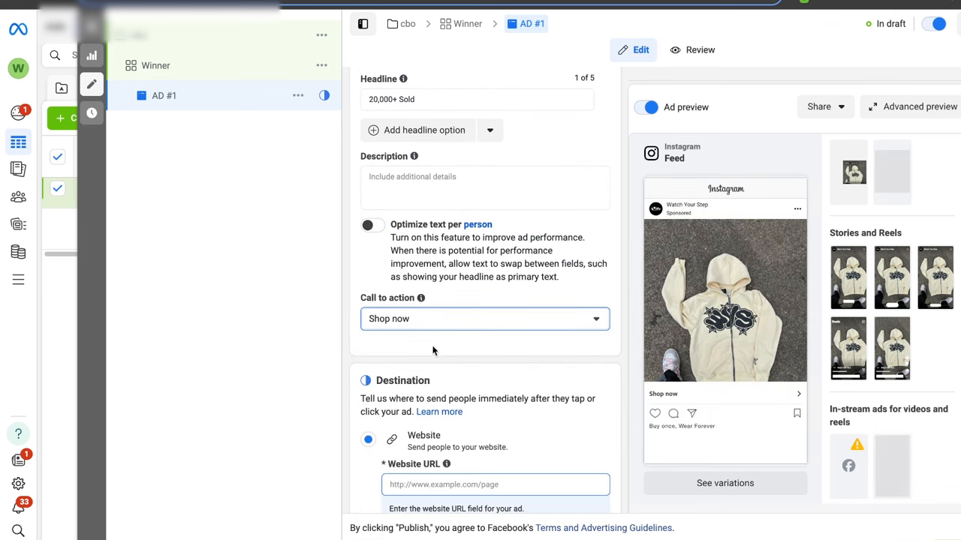
pyautogui.moveTo(421, 297)
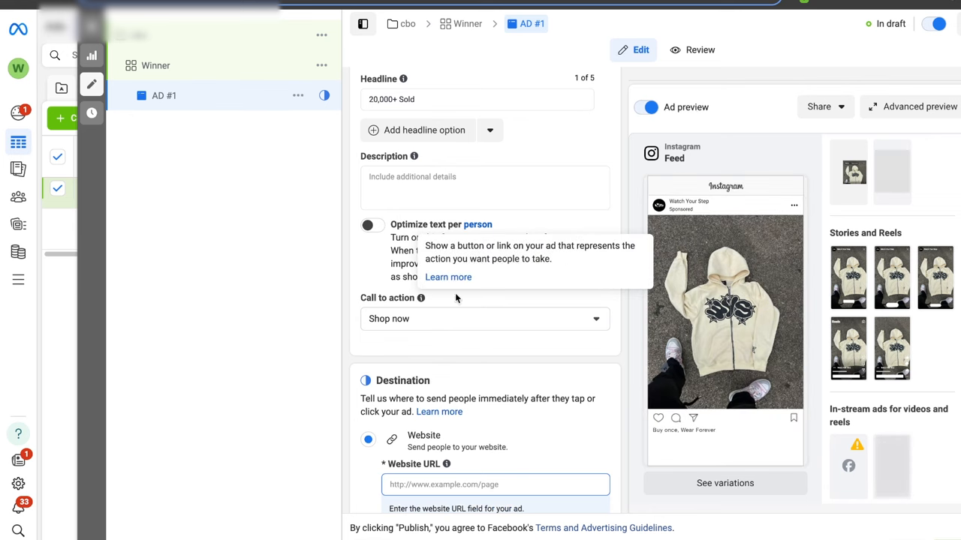
pyautogui.scroll(-3)
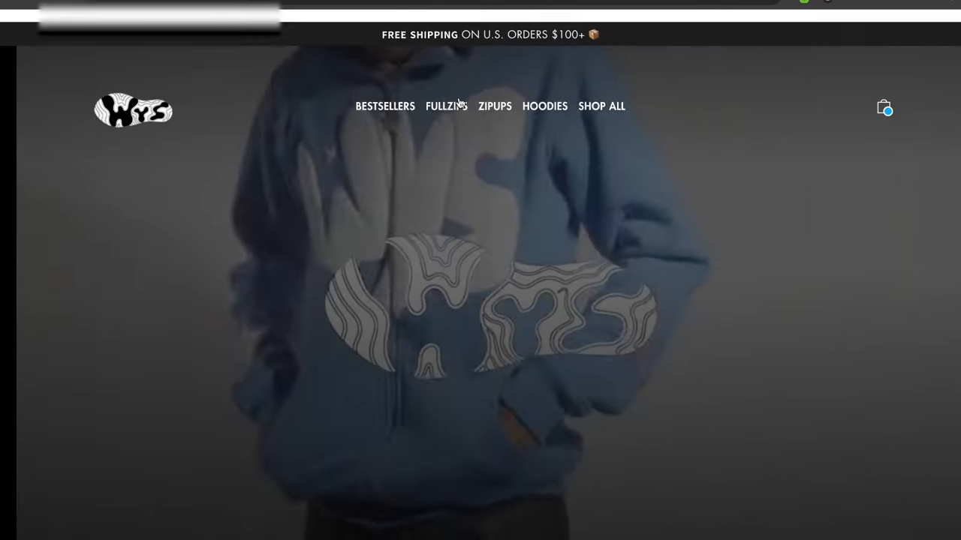
pyautogui.click(446, 105)
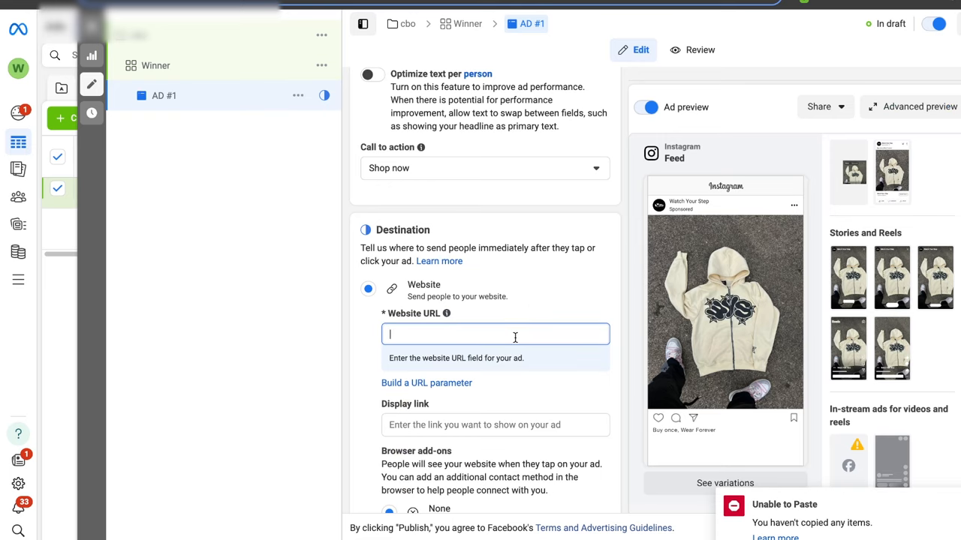
pyautogui.scroll(3)
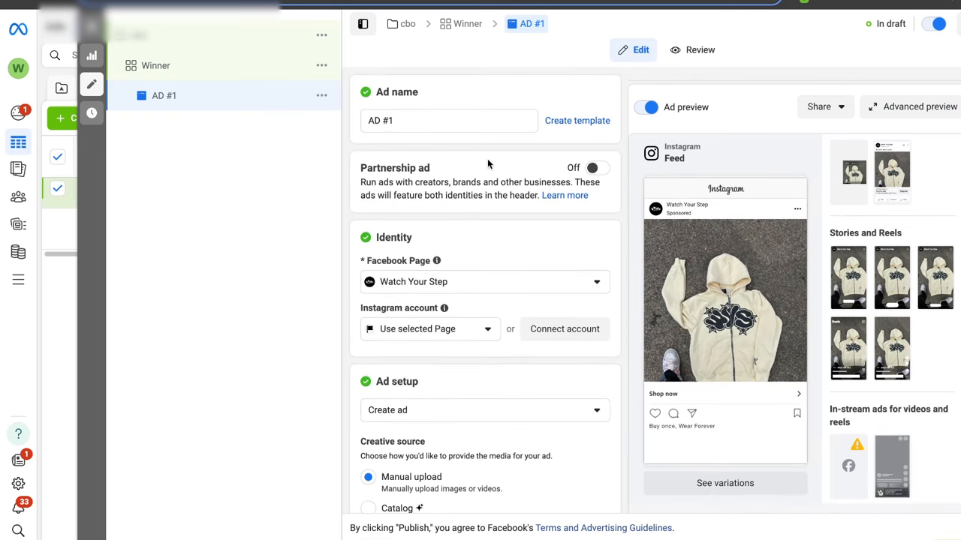
pyautogui.scroll(-3)
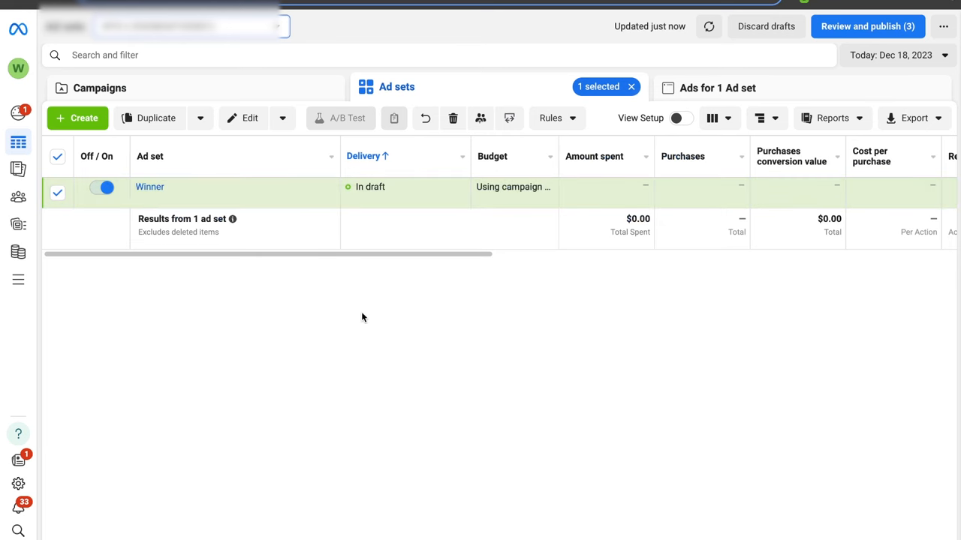
# From the campaigns list, edit cbo and duplicate the Winner ad set
pyautogui.click(99, 87)
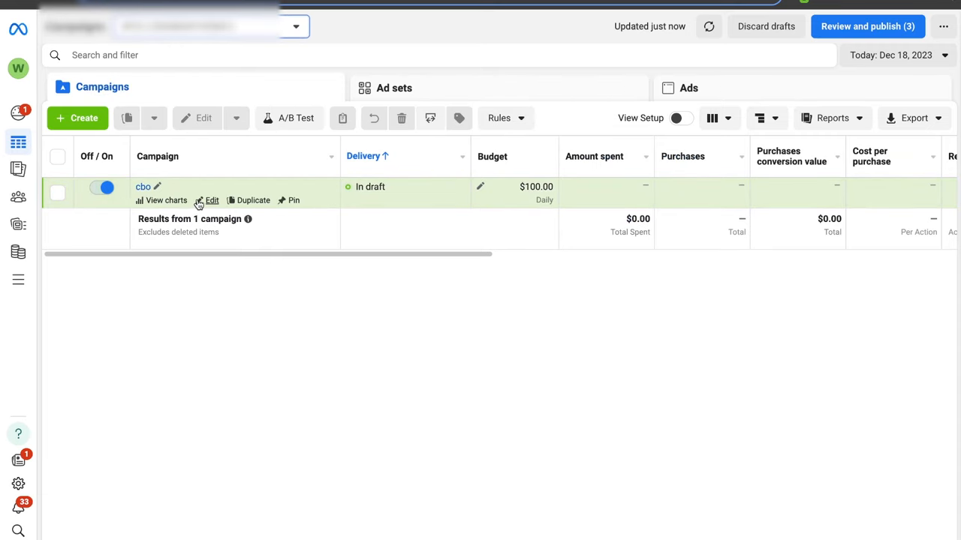
pyautogui.click(213, 201)
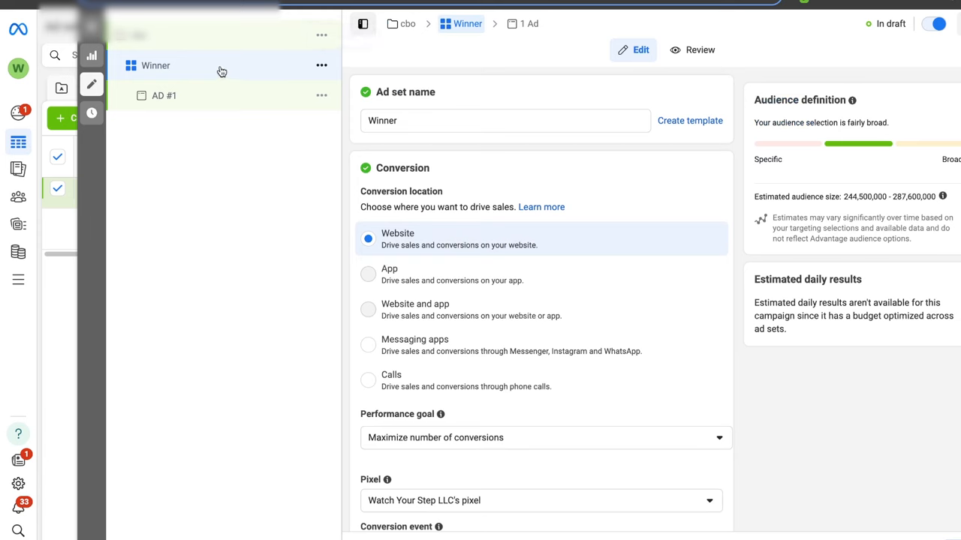
pyautogui.click(321, 66)
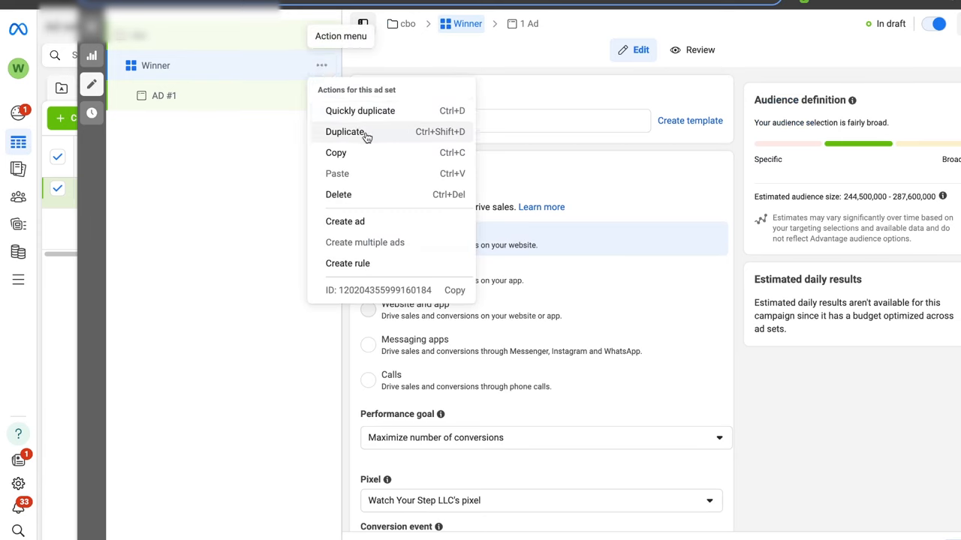
pyautogui.click(345, 132)
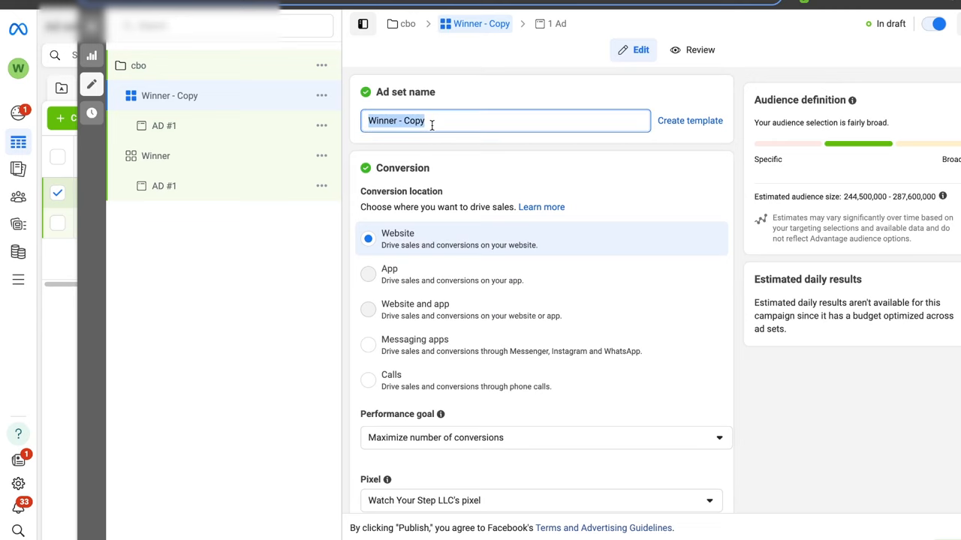
# Rename the copy DCT 1 and turn on dynamic creative
pyautogui.write('DCT 1')
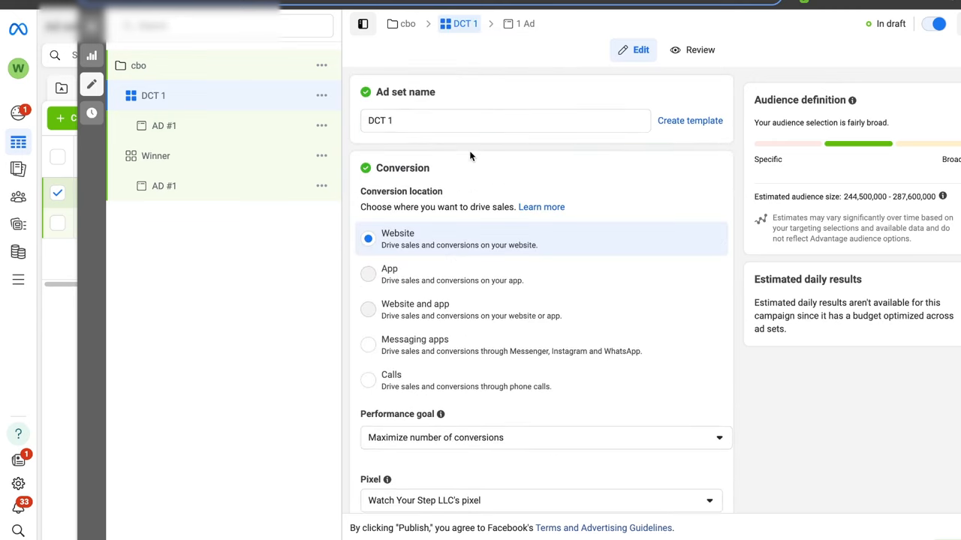
pyautogui.scroll(-3)
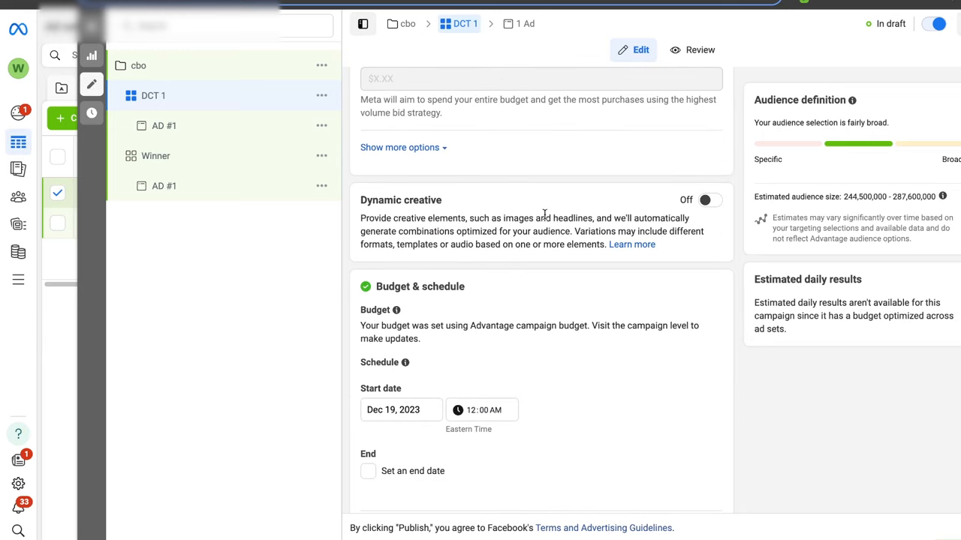
pyautogui.click(712, 200)
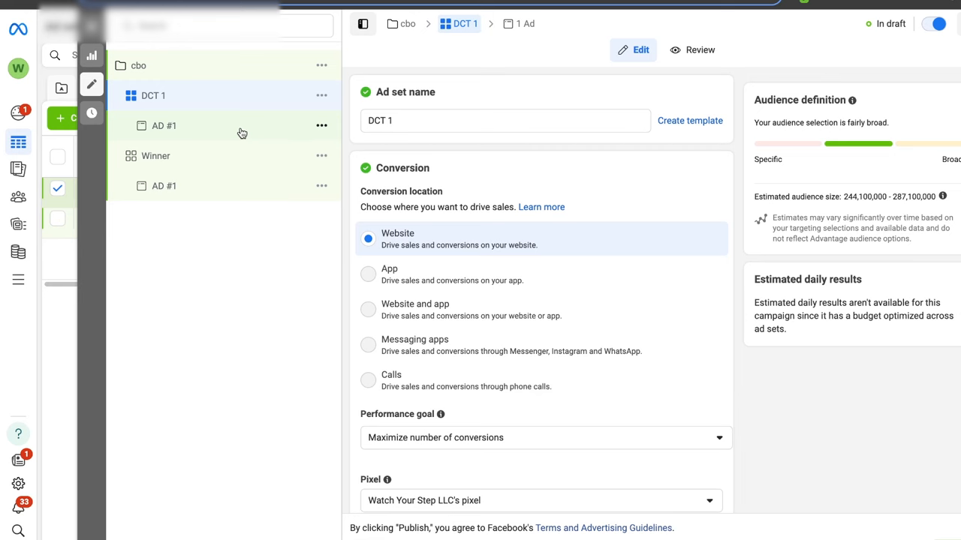
# Give the DCT 1 ad the black, white and grey hoodie images
pyautogui.click(163, 126)
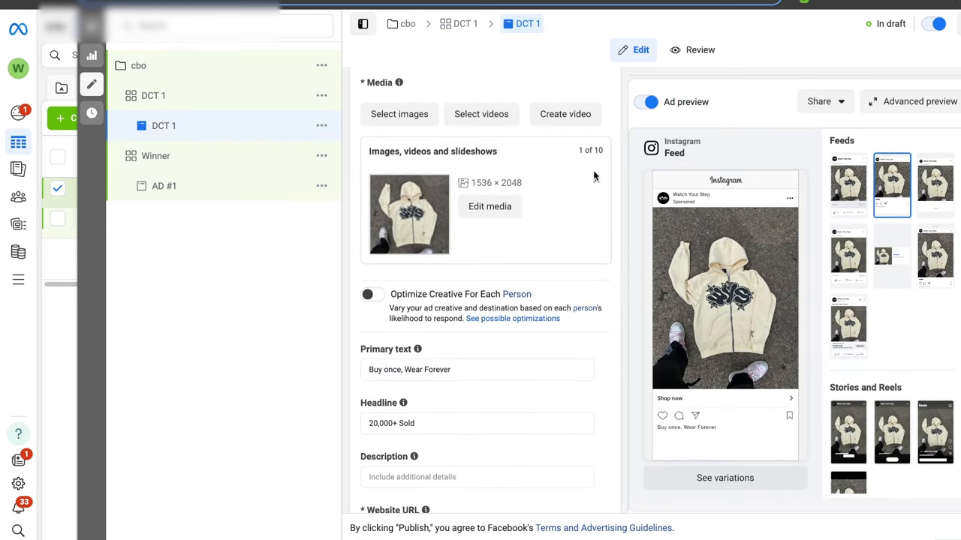
pyautogui.click(399, 114)
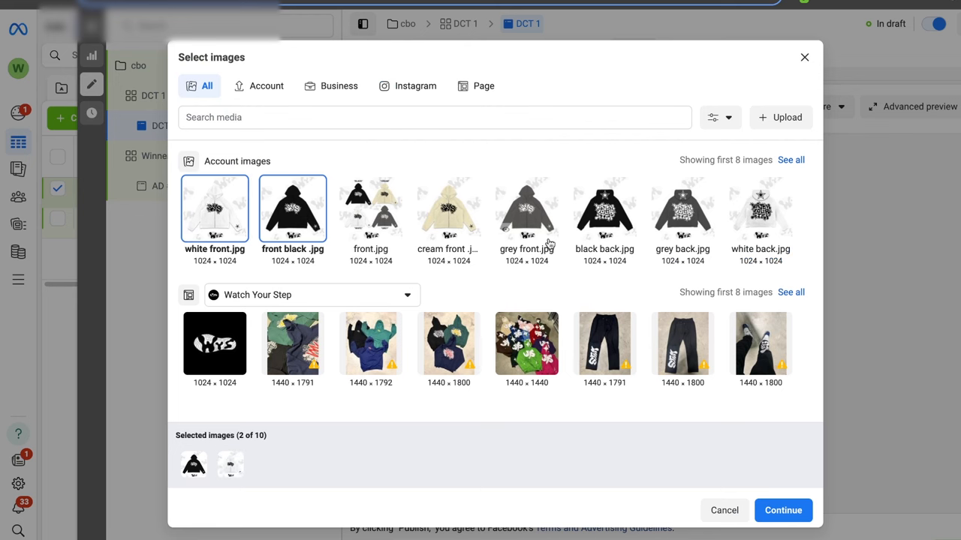
pyautogui.click(783, 510)
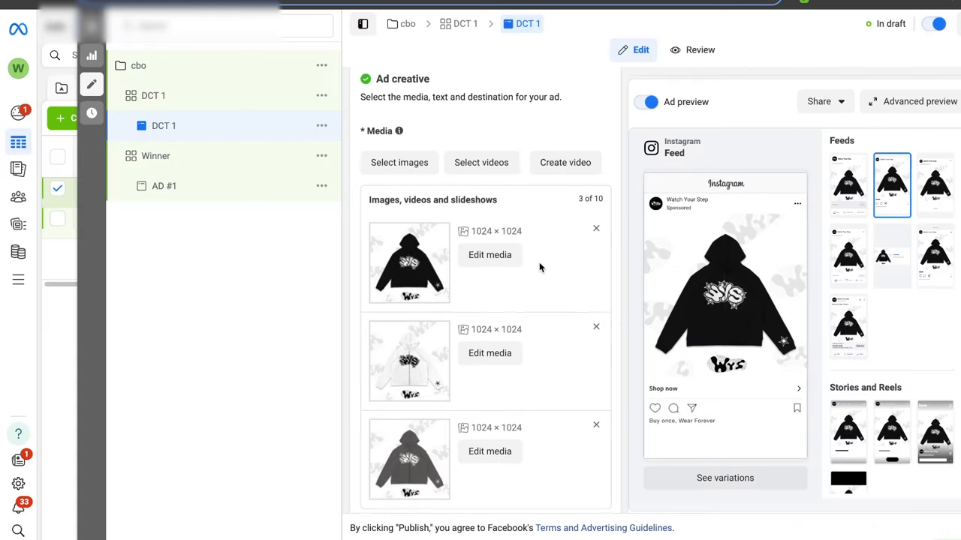
pyautogui.scroll(-3)
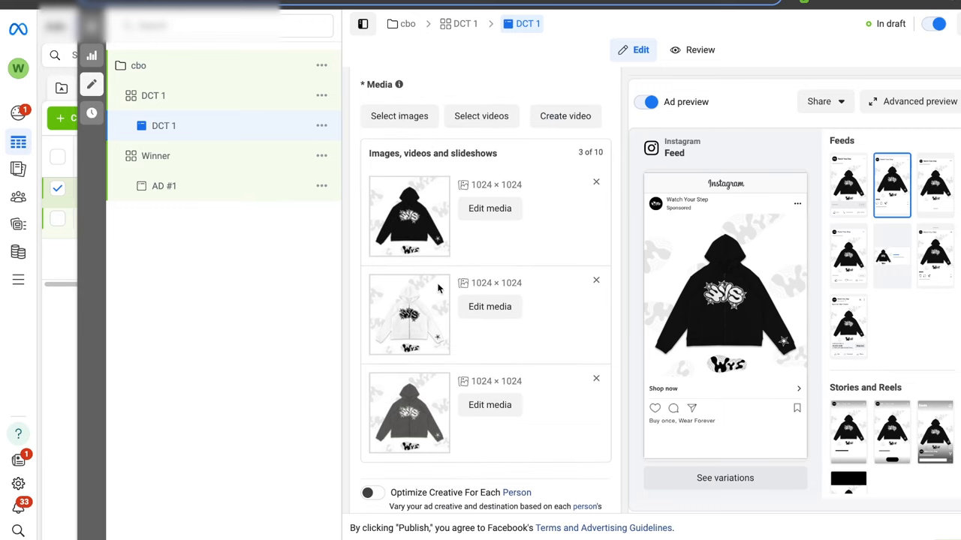
pyautogui.moveTo(432, 242)
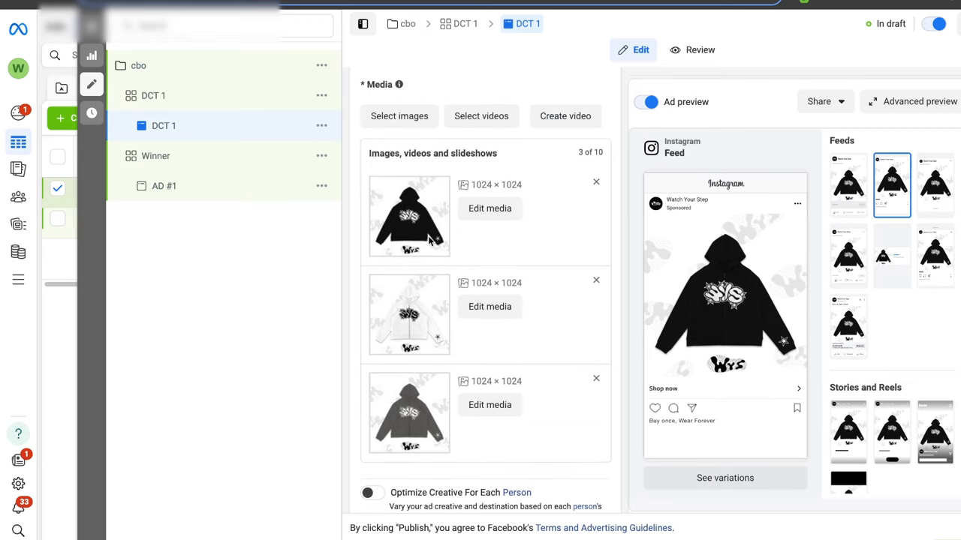
pyautogui.scroll(-3)
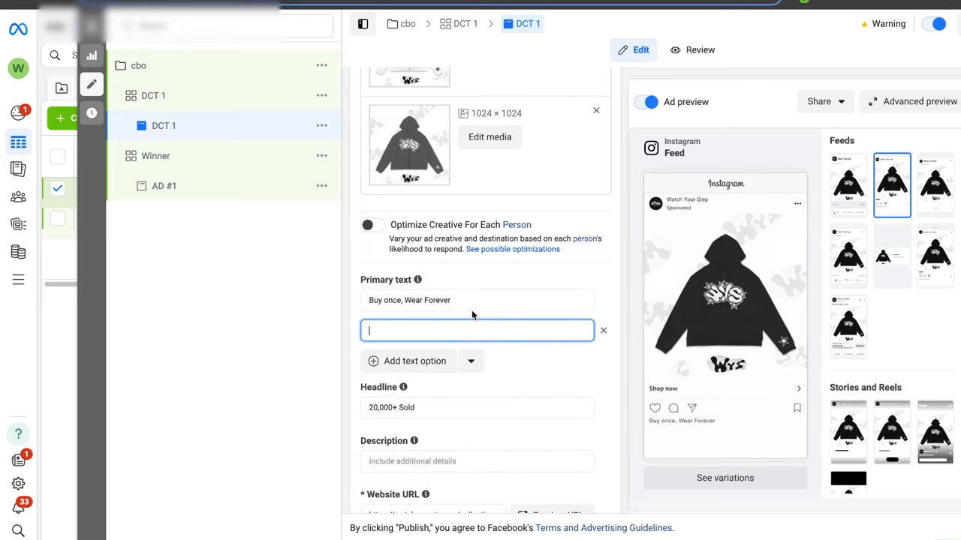
# Add second primary text Elevate Your Style With WYS and second headline 5000 5 Star Reviews
pyautogui.write('Elevate Your Style With WYS')
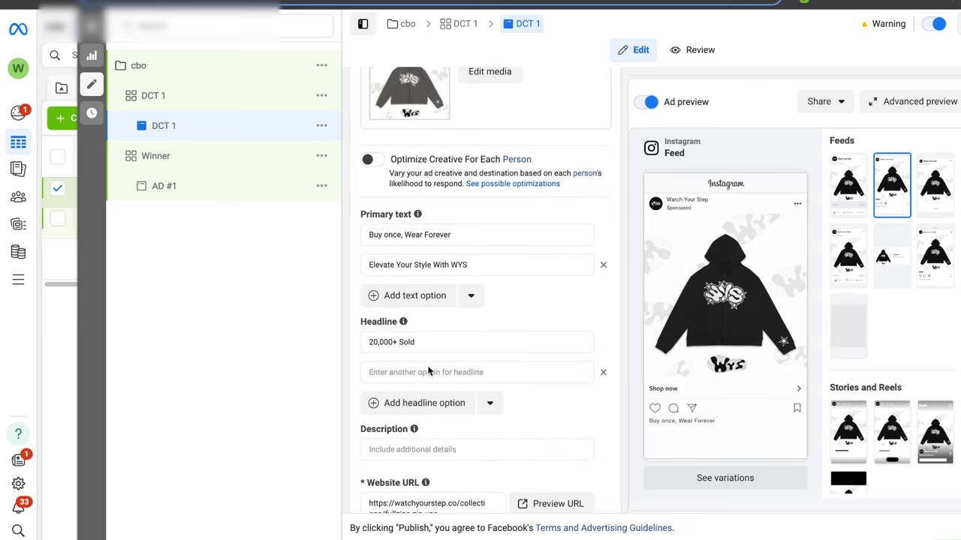
pyautogui.write('500')
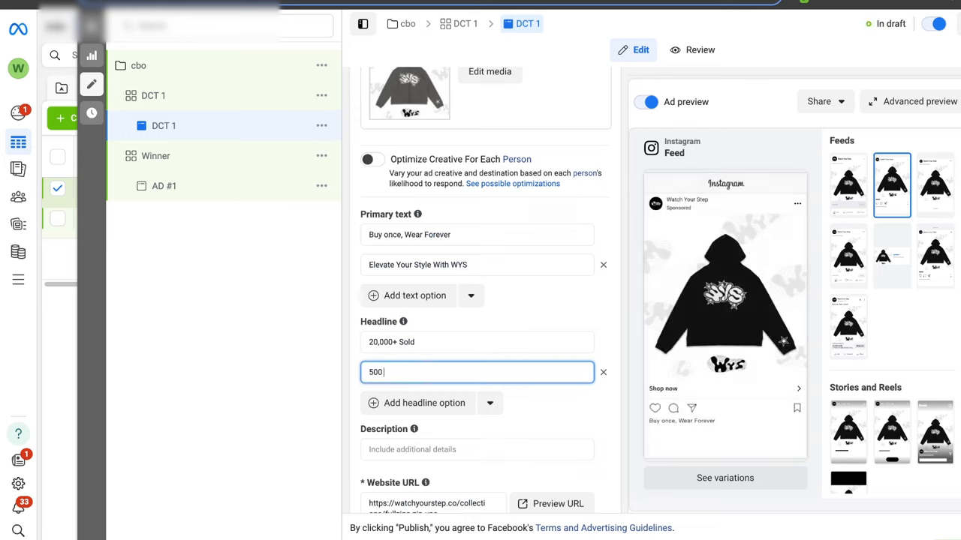
pyautogui.write('5000 5 Star Reviews')
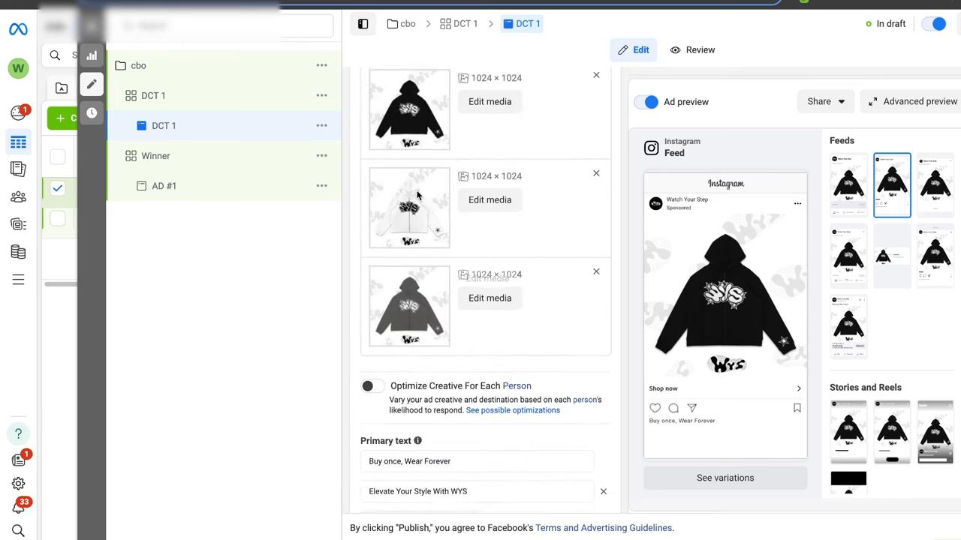
pyautogui.scroll(-3)
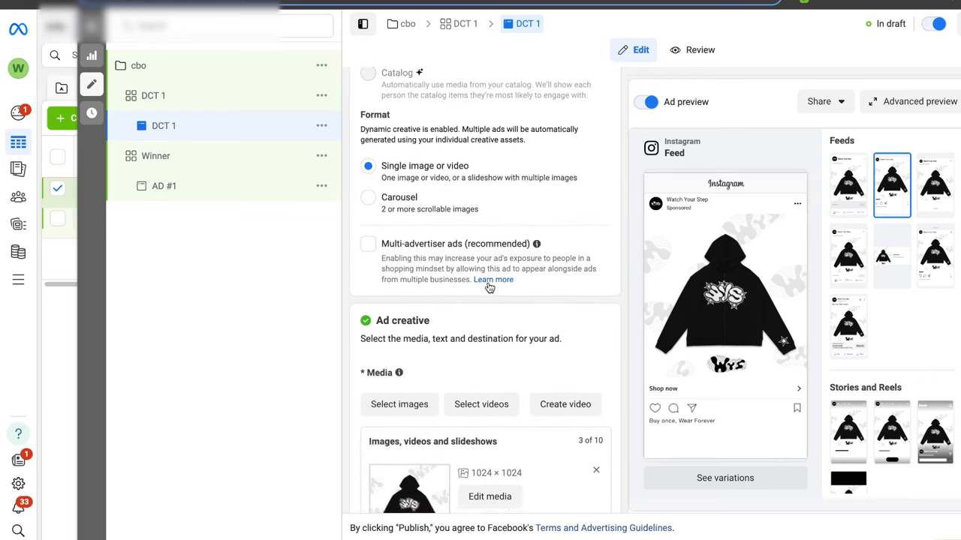
# In advanced preview, try the Elevate Your Style text and the 5000 5 Star Reviews headline
pyautogui.click(911, 102)
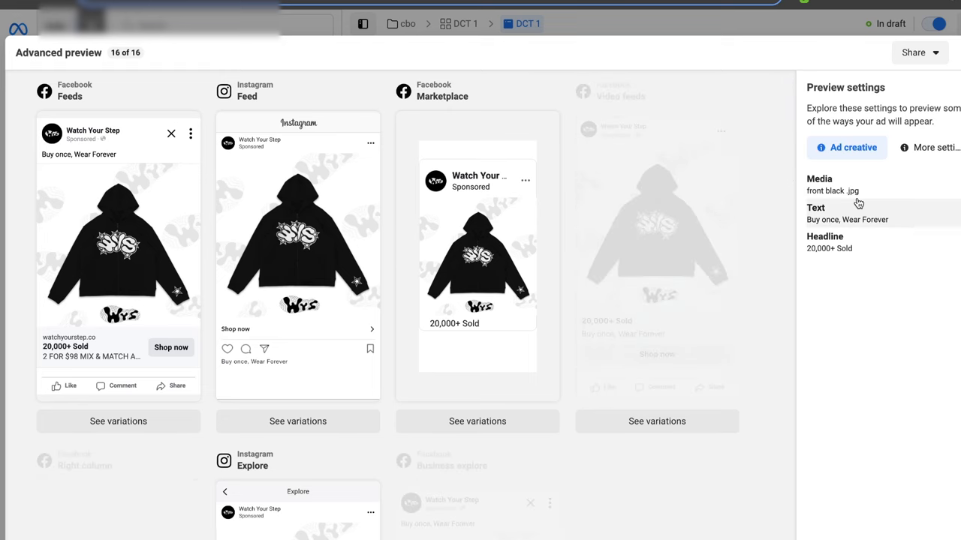
pyautogui.click(847, 219)
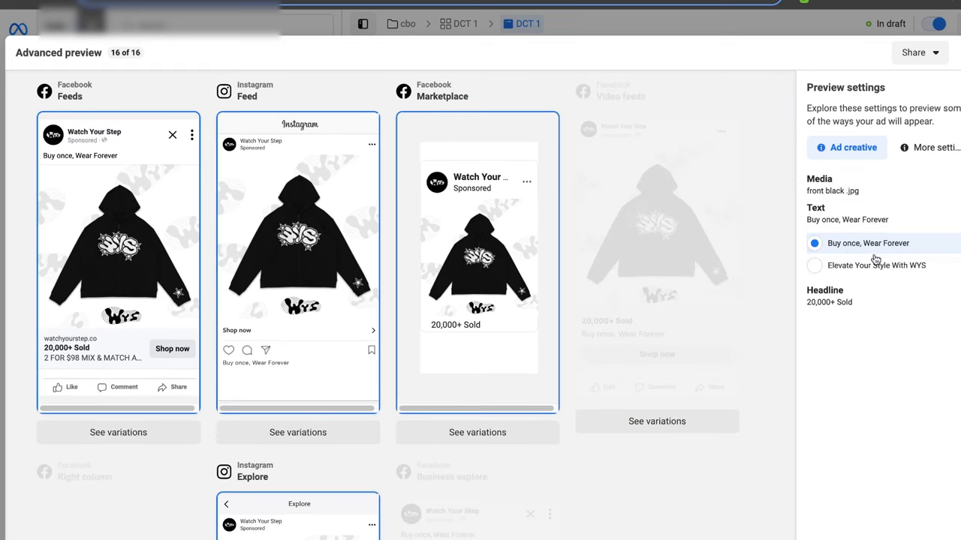
pyautogui.click(813, 264)
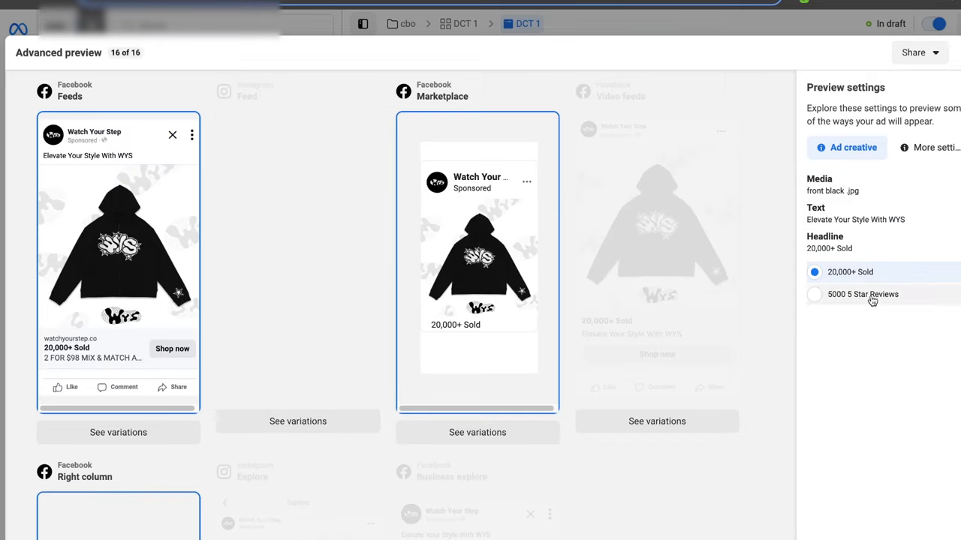
pyautogui.click(813, 294)
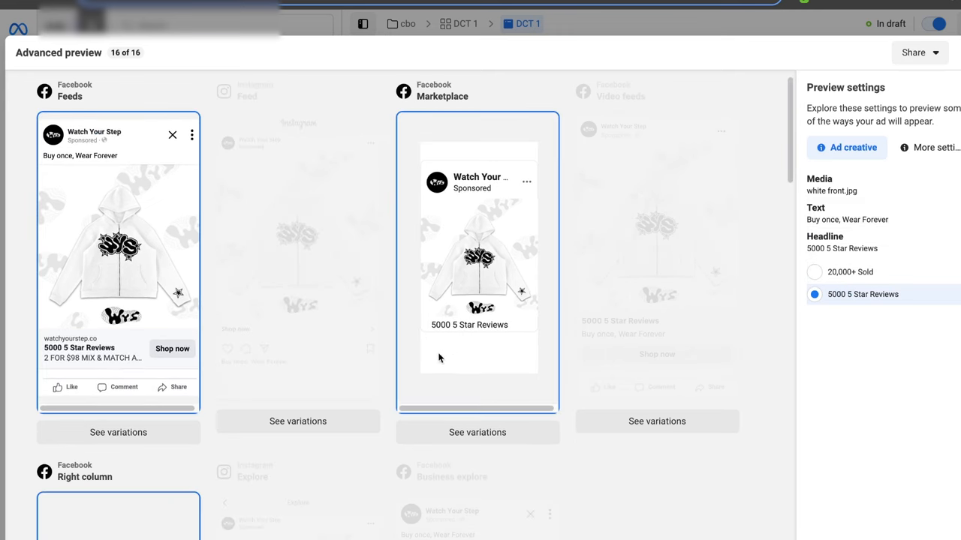
pyautogui.moveTo(661, 216)
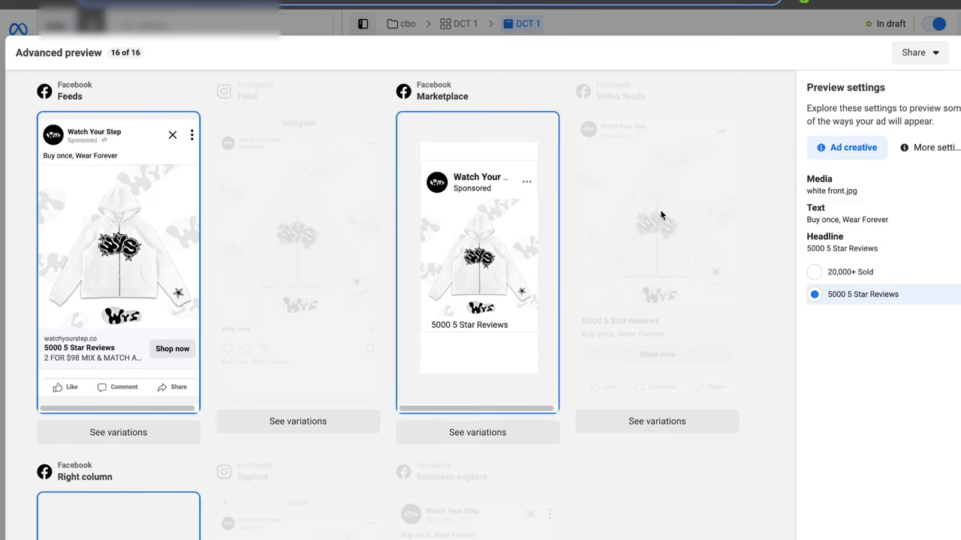
pyautogui.moveTo(179, 152)
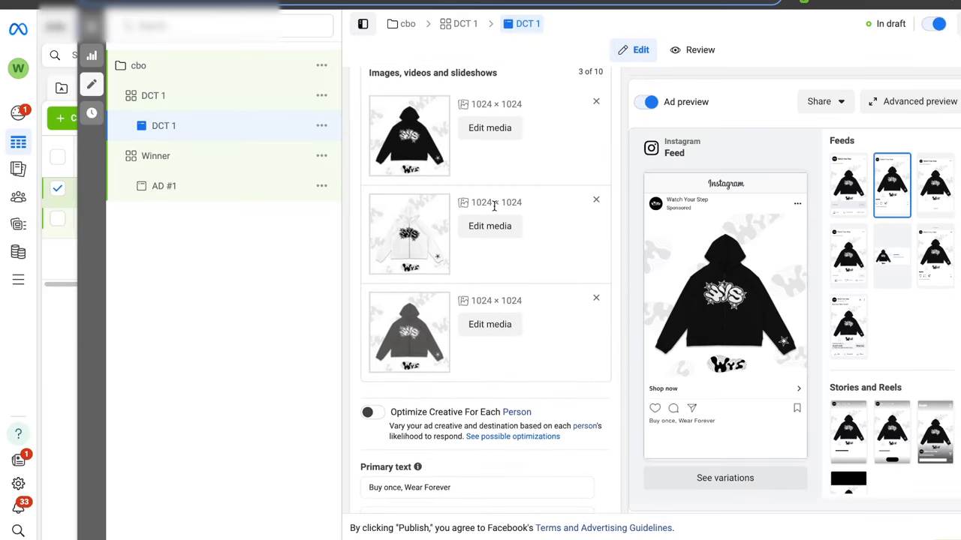
# Leave the ad editor and return to the campaigns list with the draft cbo campaign
pyautogui.scroll(3)
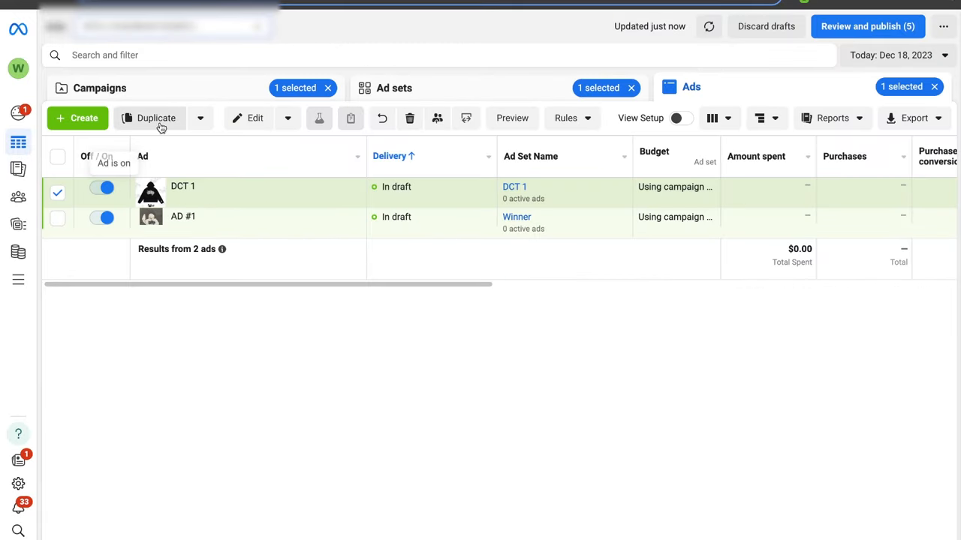
pyautogui.click(394, 87)
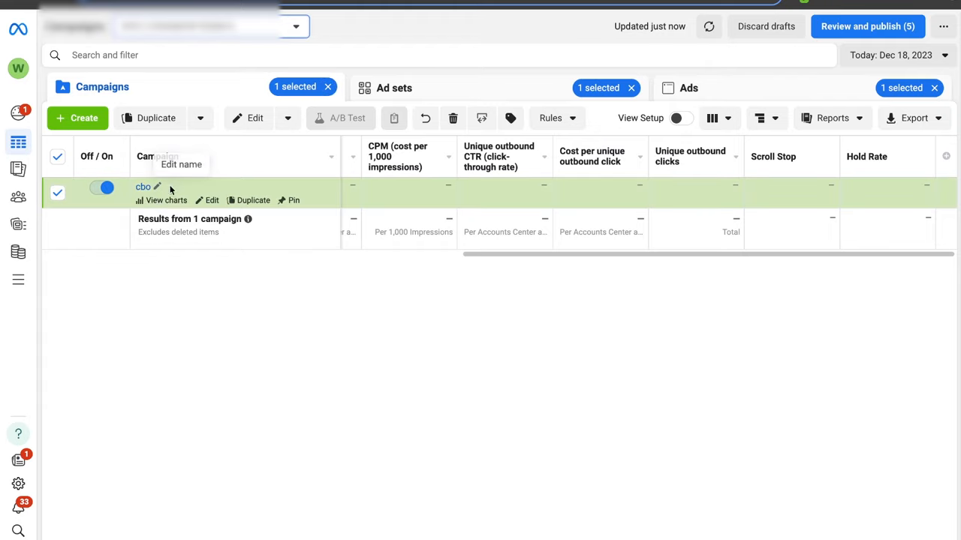
pyautogui.moveTo(318, 271)
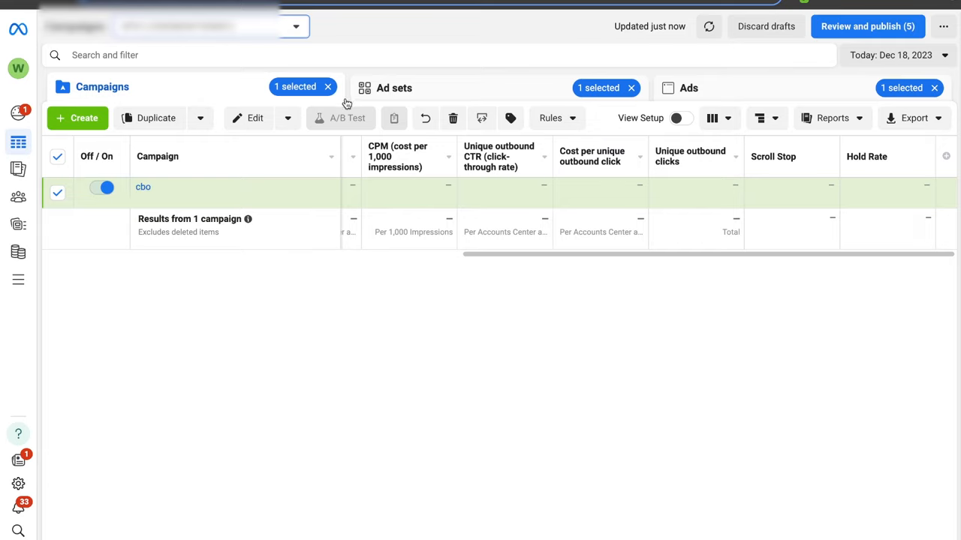
pyautogui.moveTo(327, 99)
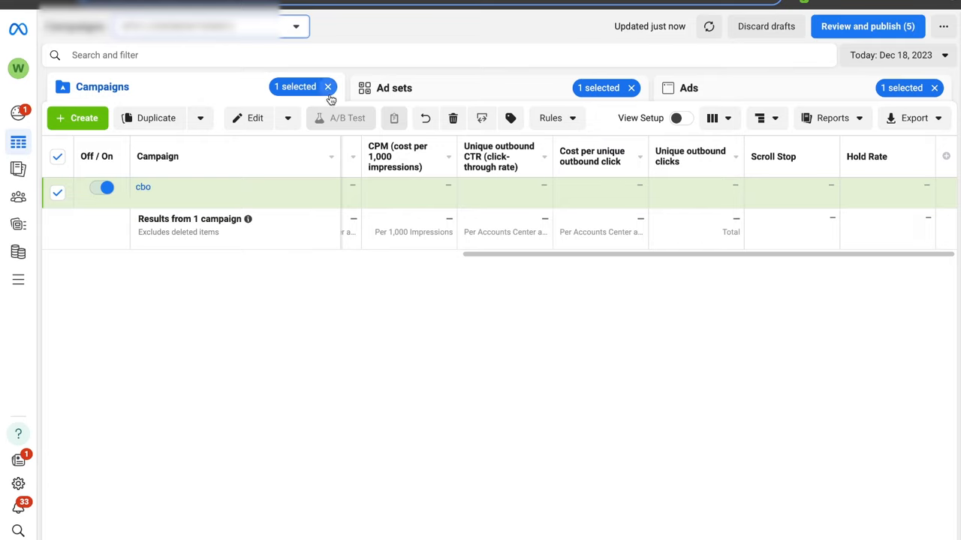
pyautogui.moveTo(308, 186)
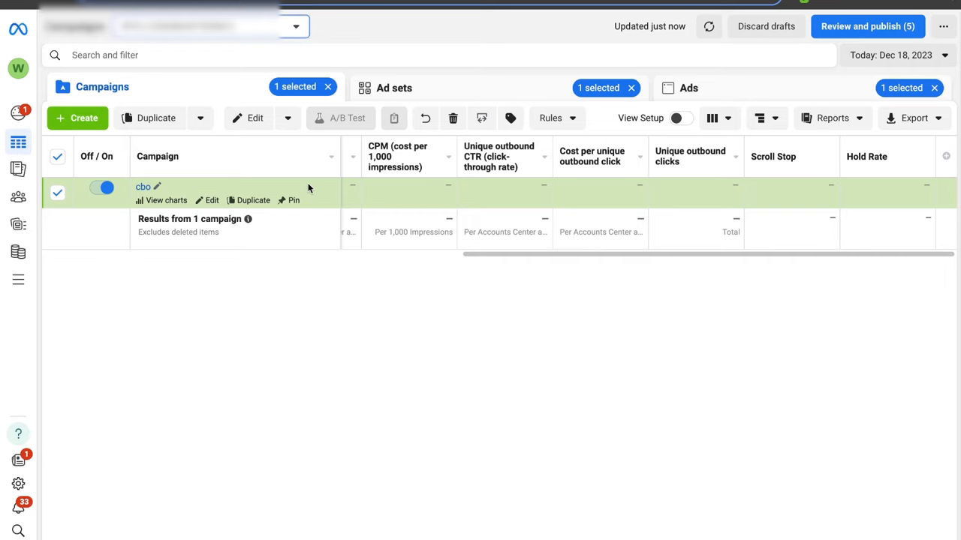
pyautogui.click(393, 87)
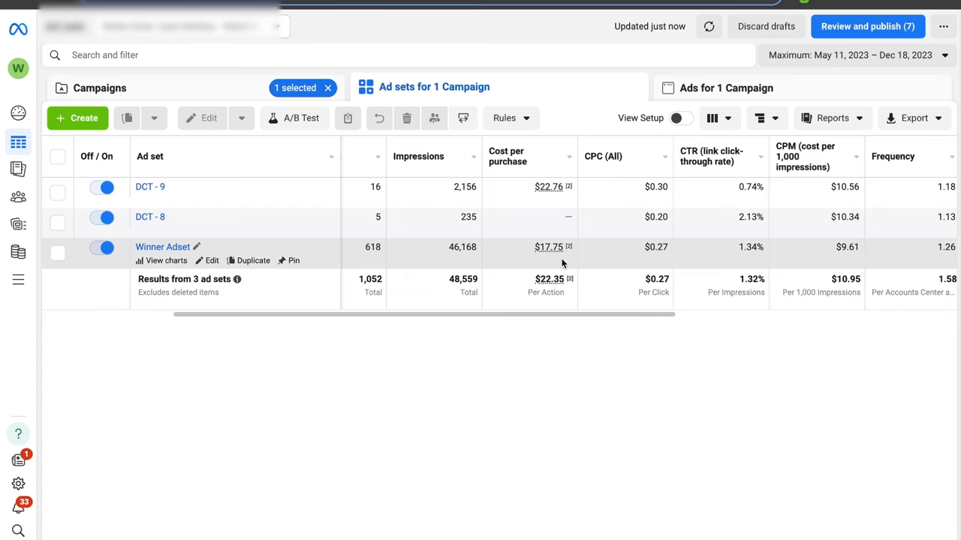
pyautogui.moveTo(514, 181)
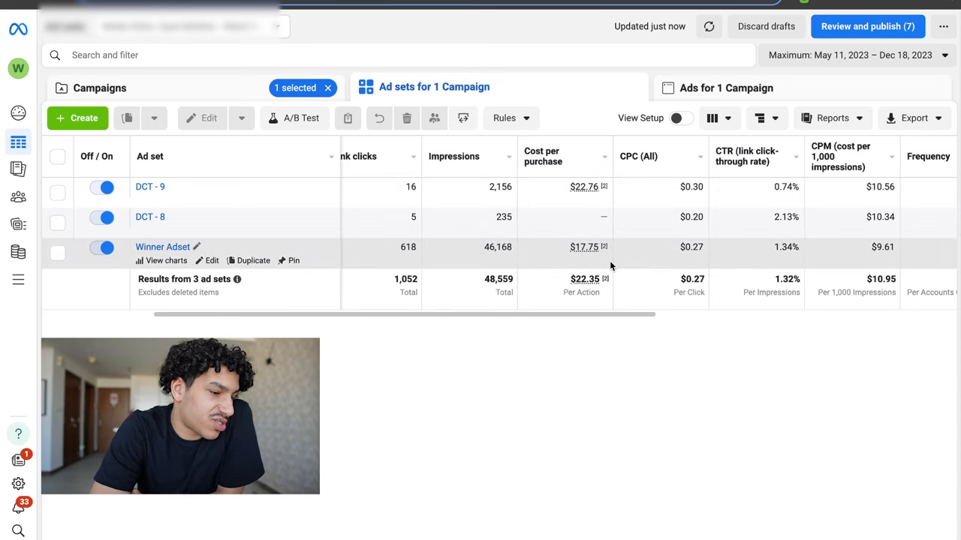
# Select Winner Adset and reveal its 25 purchases, 3.92 ROAS and $1,736.95 purchase value
pyautogui.click(57, 252)
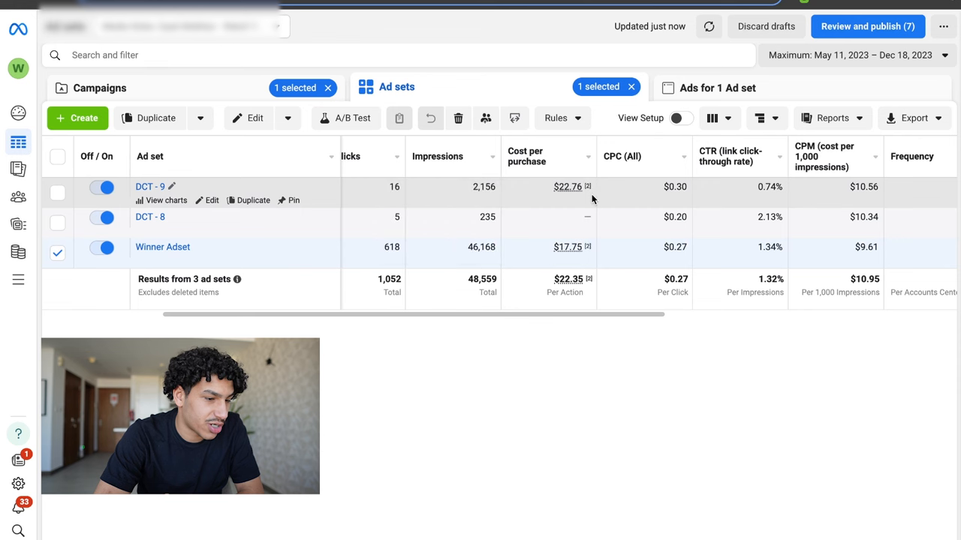
pyautogui.hscroll(3)
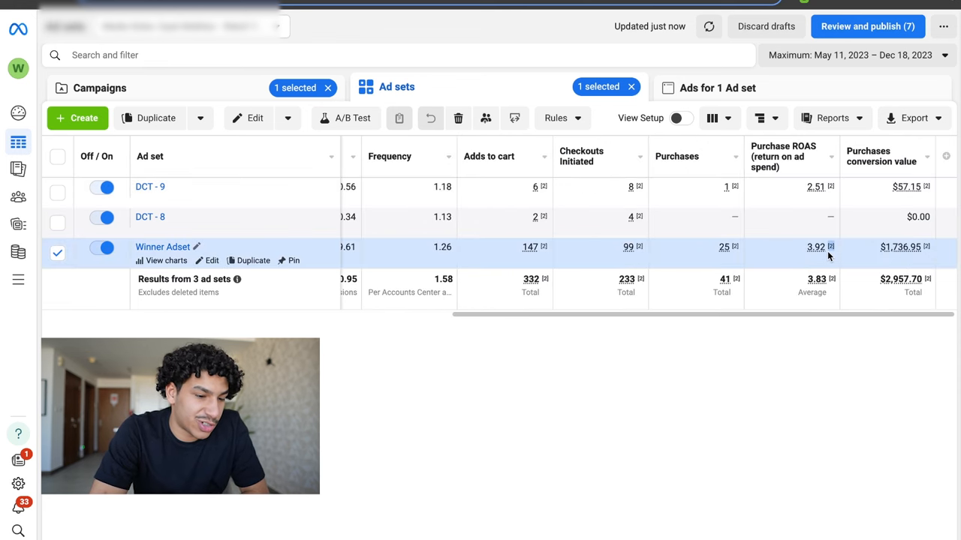
pyautogui.moveTo(745, 375)
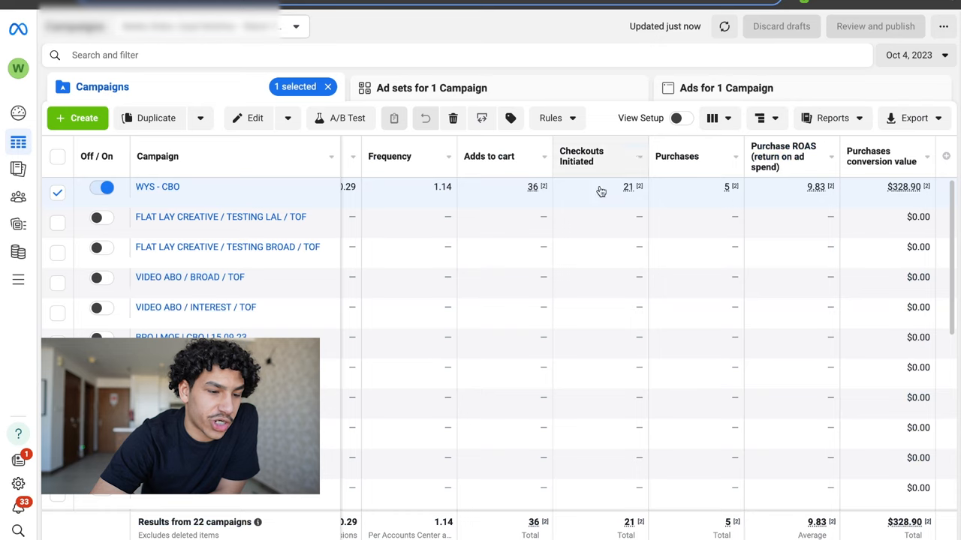
pyautogui.moveTo(586, 216)
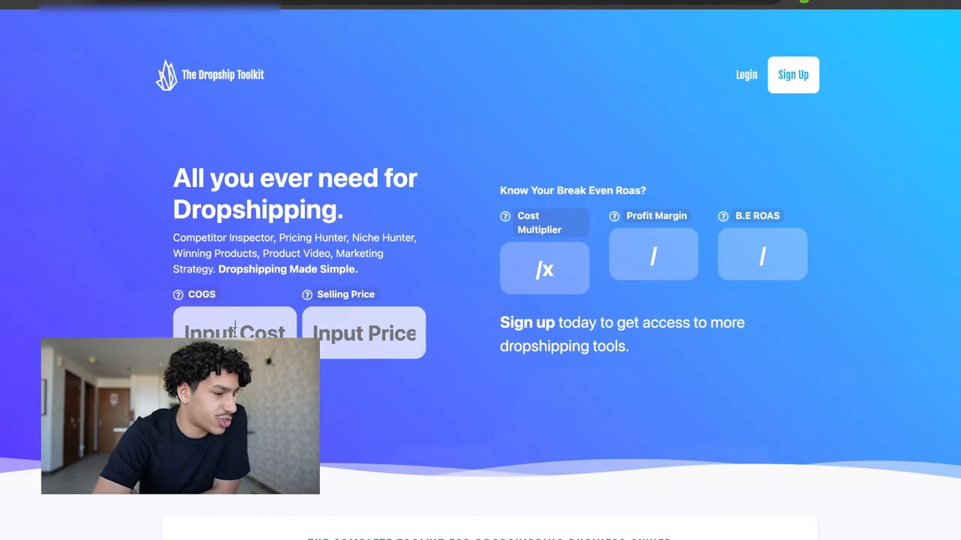
# Enter a COGS of 20 and a selling price of 50 to get the break-even ROAS
pyautogui.write('20')
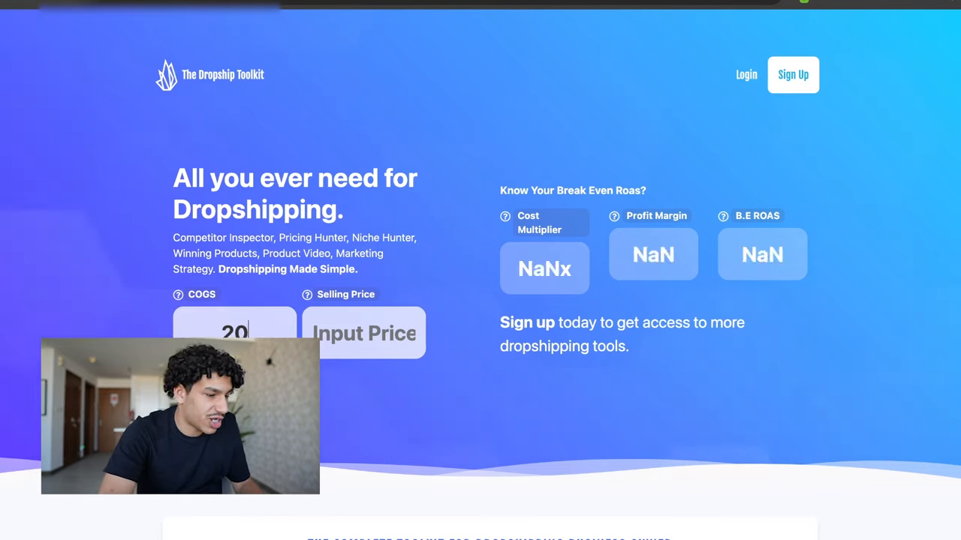
pyautogui.write('50')
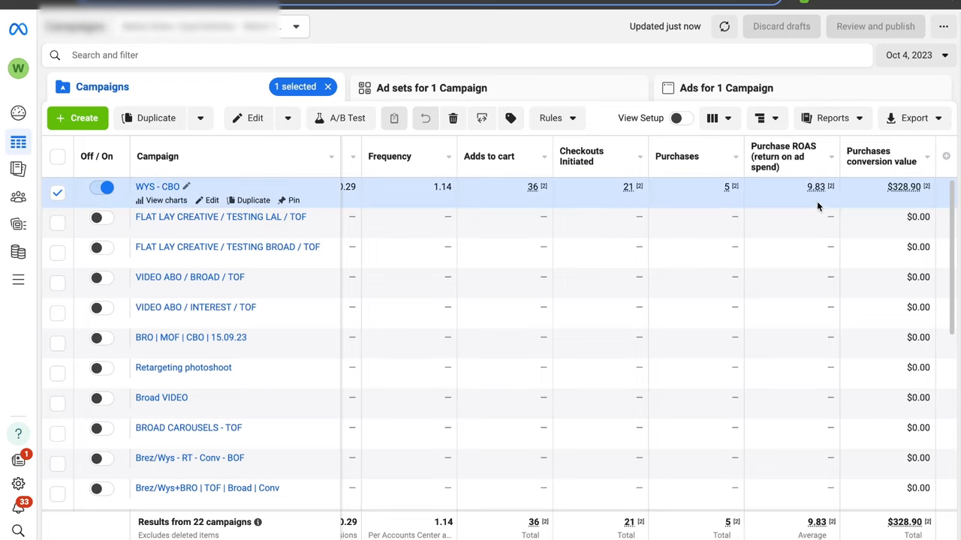
pyautogui.moveTo(802, 219)
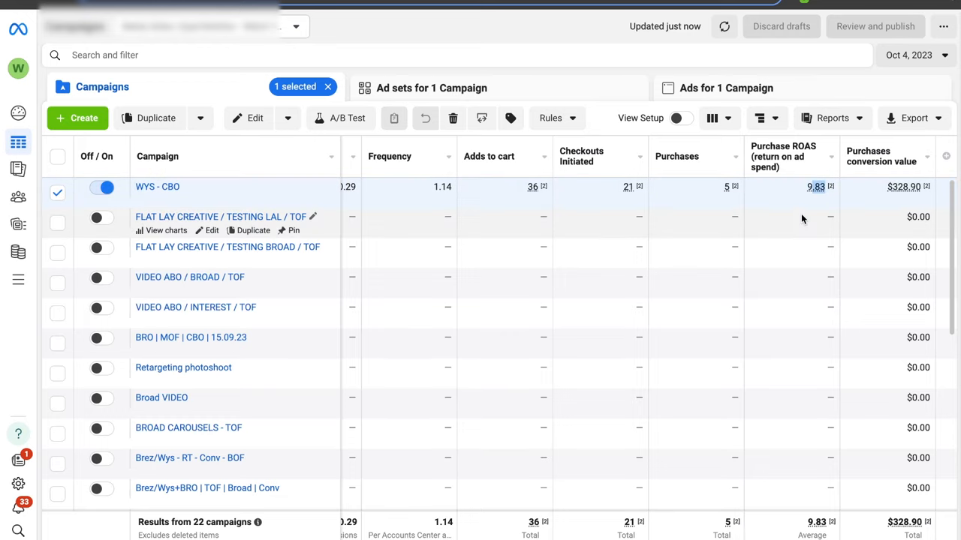
pyautogui.moveTo(808, 201)
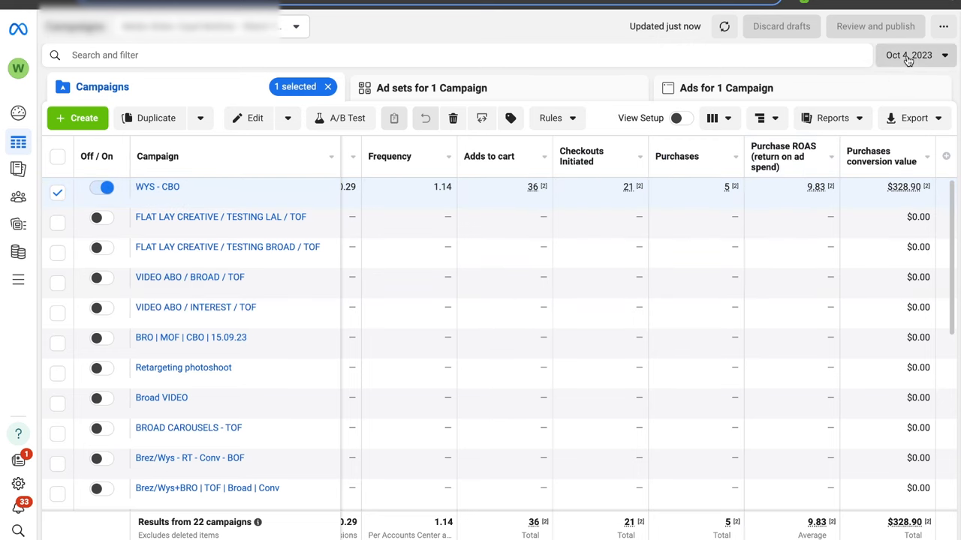
# Set the reporting range to October 2–4, 2023 and apply it
pyautogui.click(916, 54)
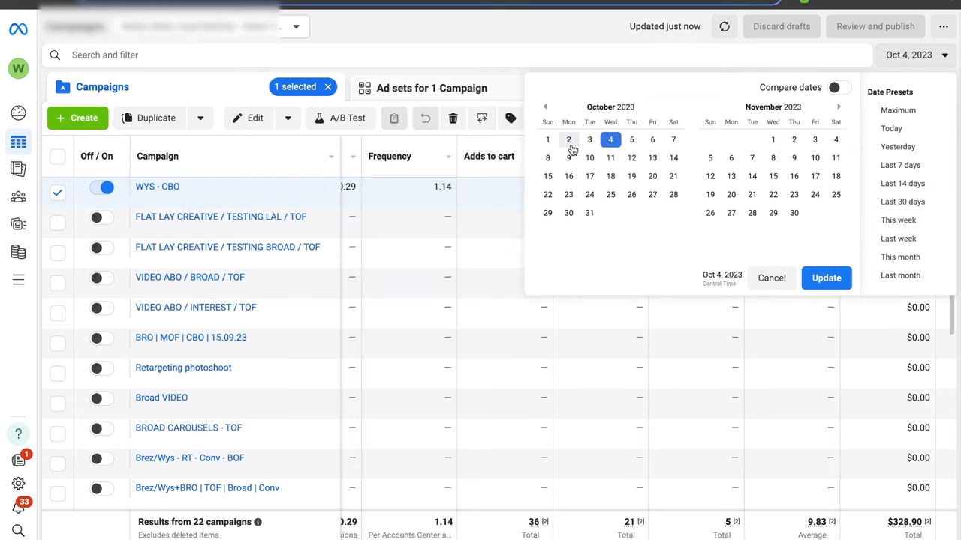
pyautogui.moveTo(546, 139)
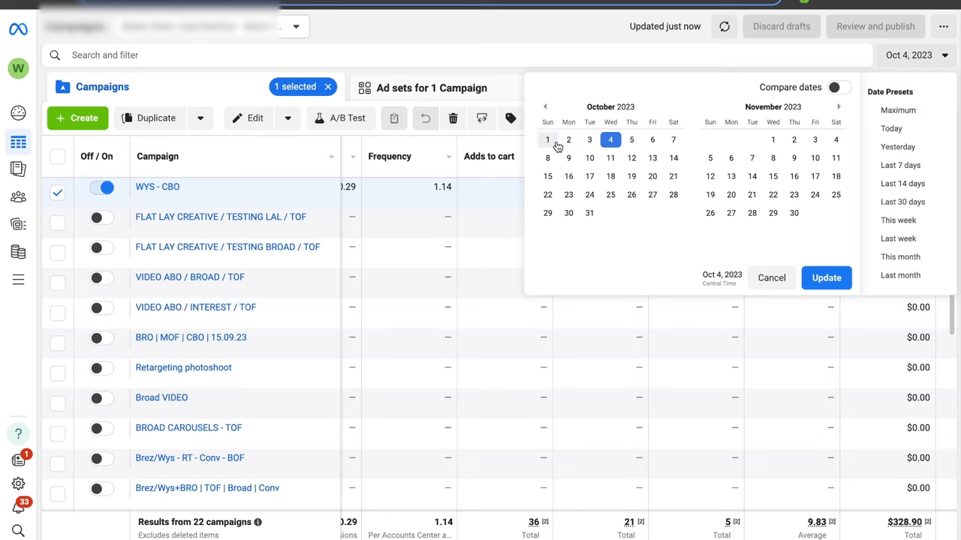
pyautogui.click(568, 140)
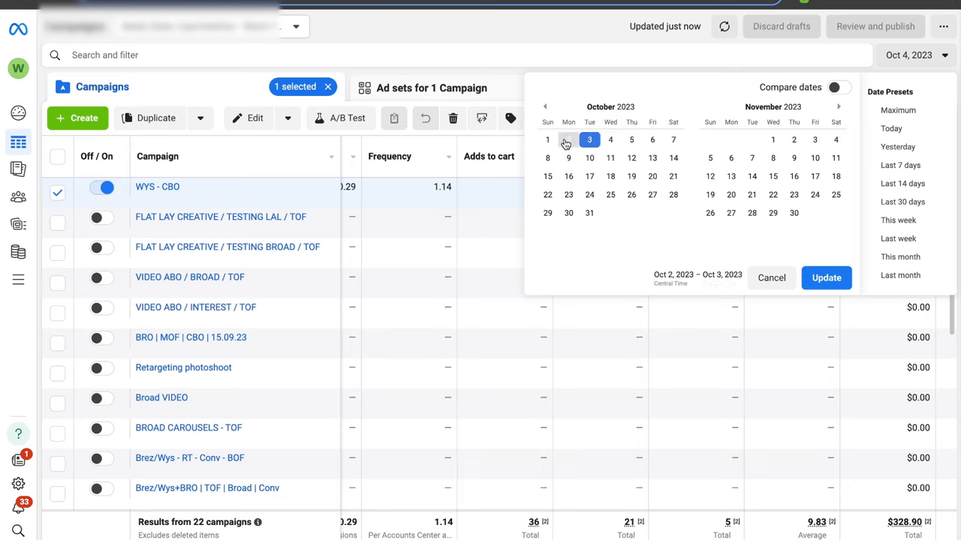
pyautogui.click(609, 140)
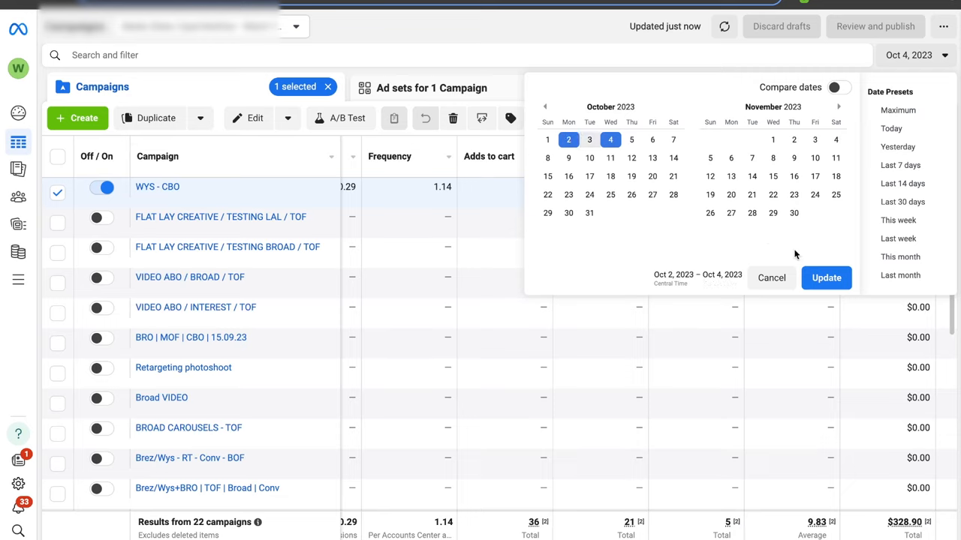
pyautogui.click(825, 278)
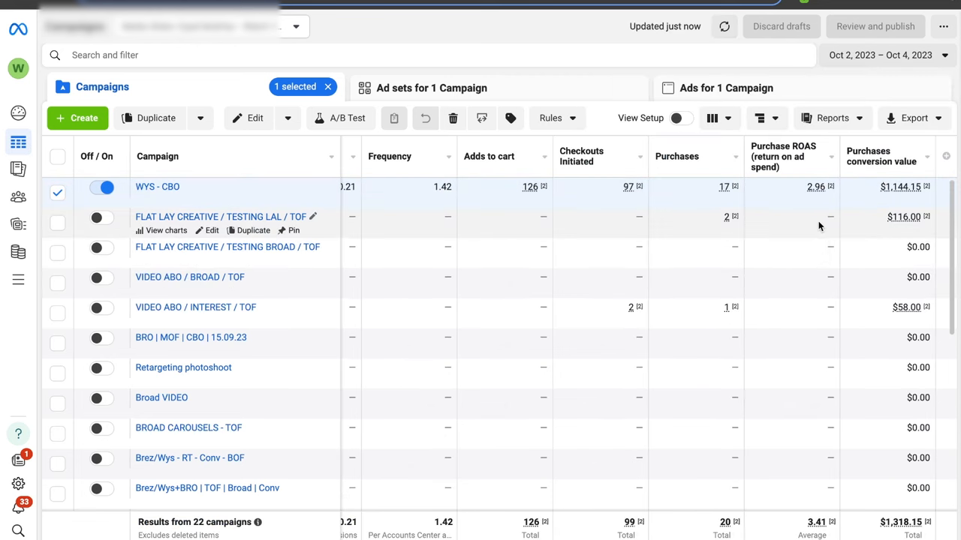
pyautogui.moveTo(765, 186)
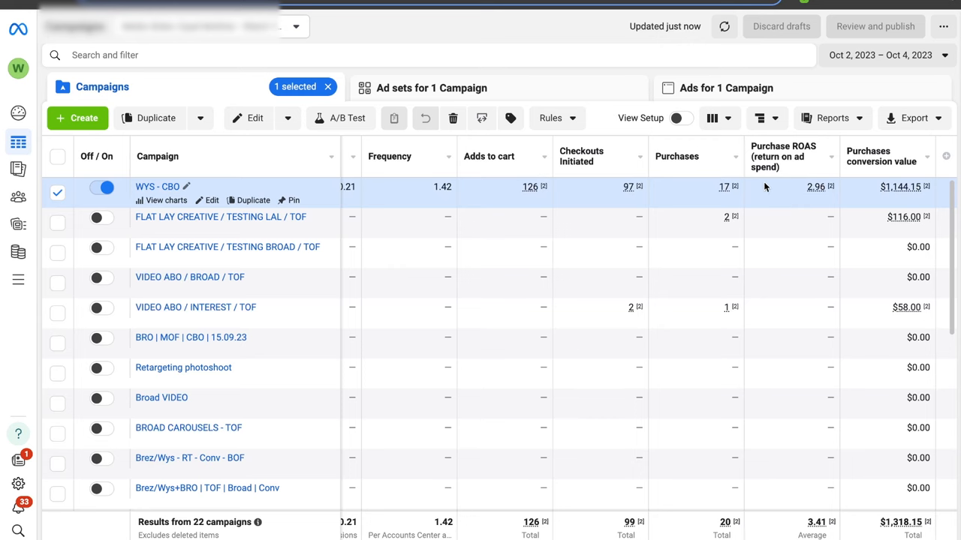
# Reopen the calendar, consider October 5 and 6, then keep the October 2–4 range unchanged
pyautogui.click(885, 54)
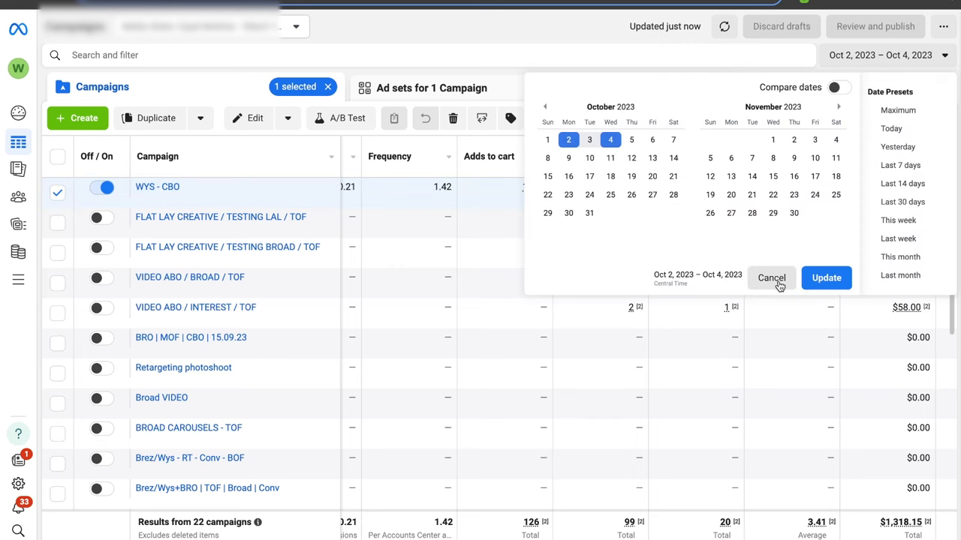
pyautogui.click(772, 278)
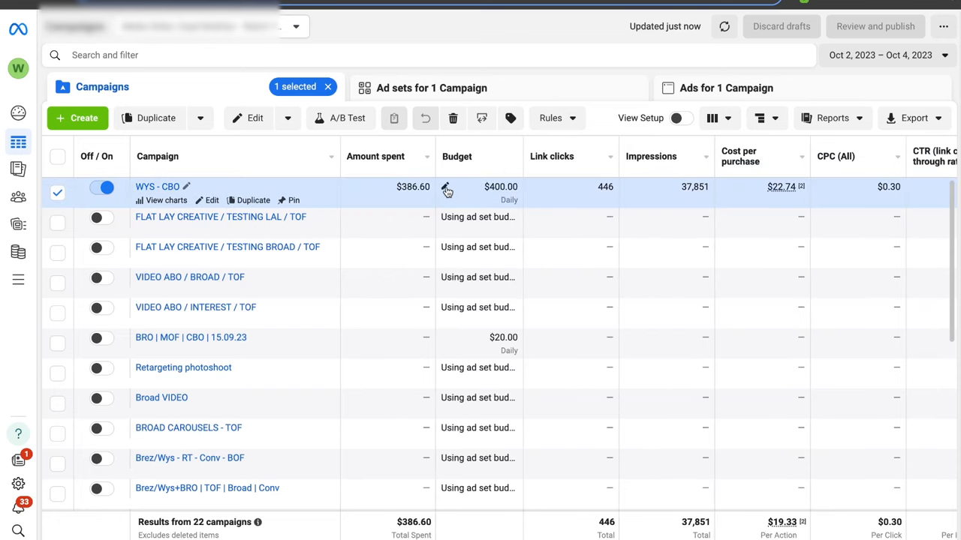
pyautogui.click(886, 54)
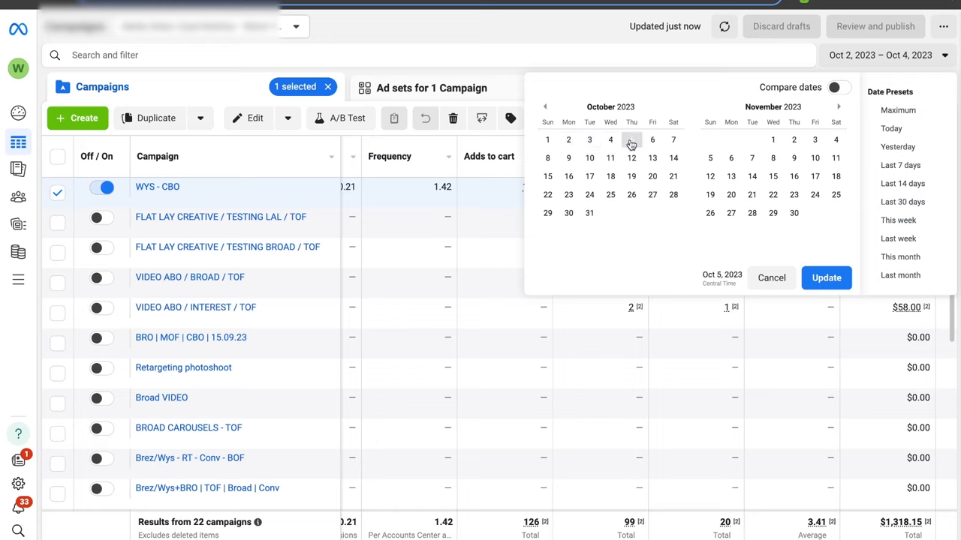
pyautogui.click(631, 139)
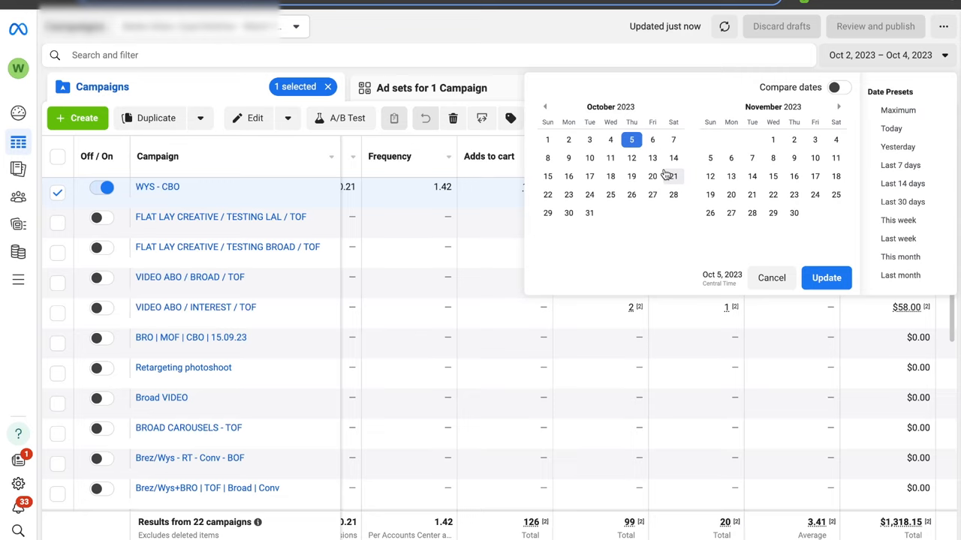
pyautogui.click(651, 140)
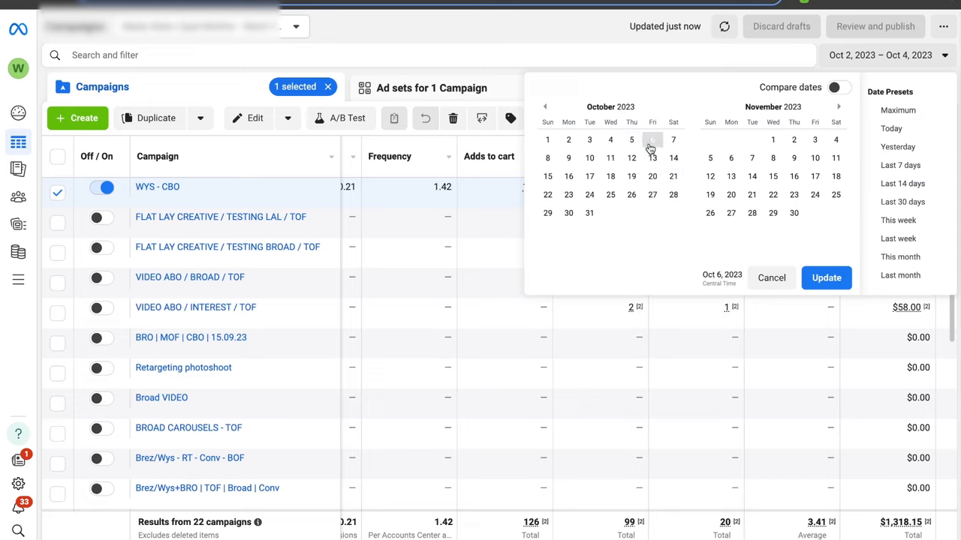
pyautogui.click(651, 140)
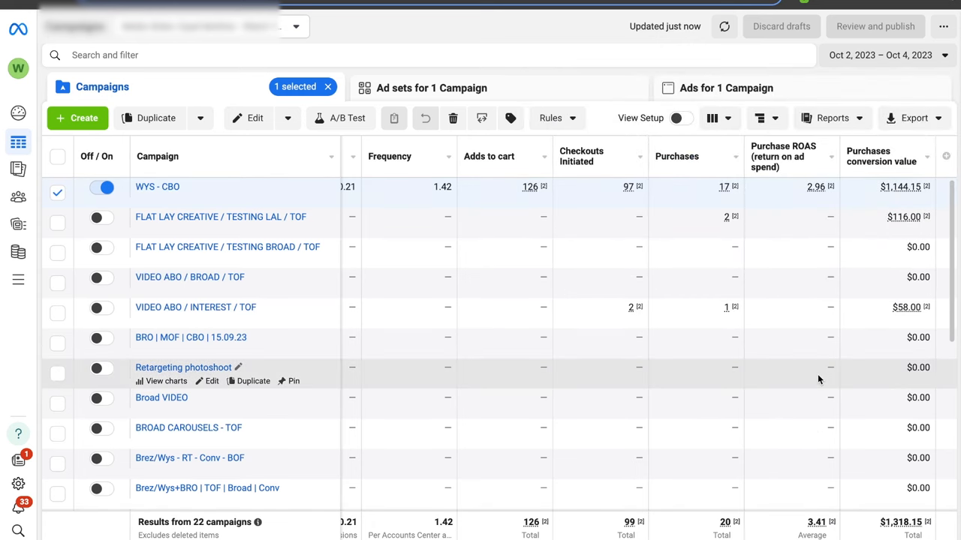
# Drill into WYS - CBO's ad sets and select the DCT - 8 ad set
pyautogui.click(432, 87)
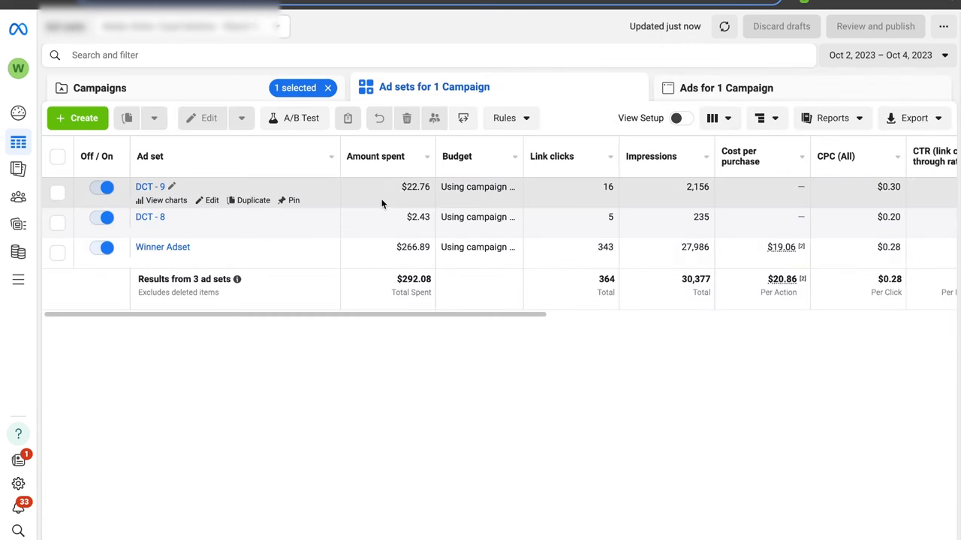
pyautogui.moveTo(393, 221)
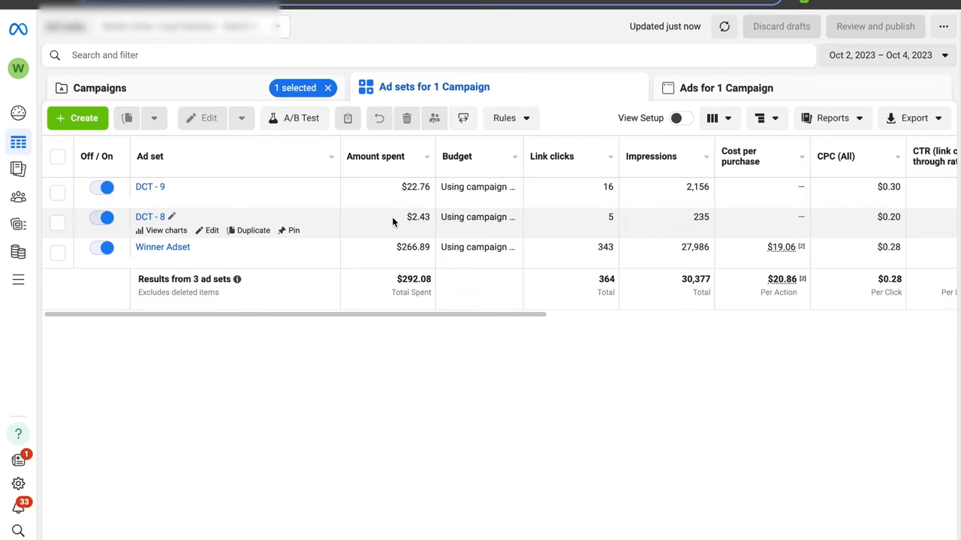
pyautogui.click(57, 223)
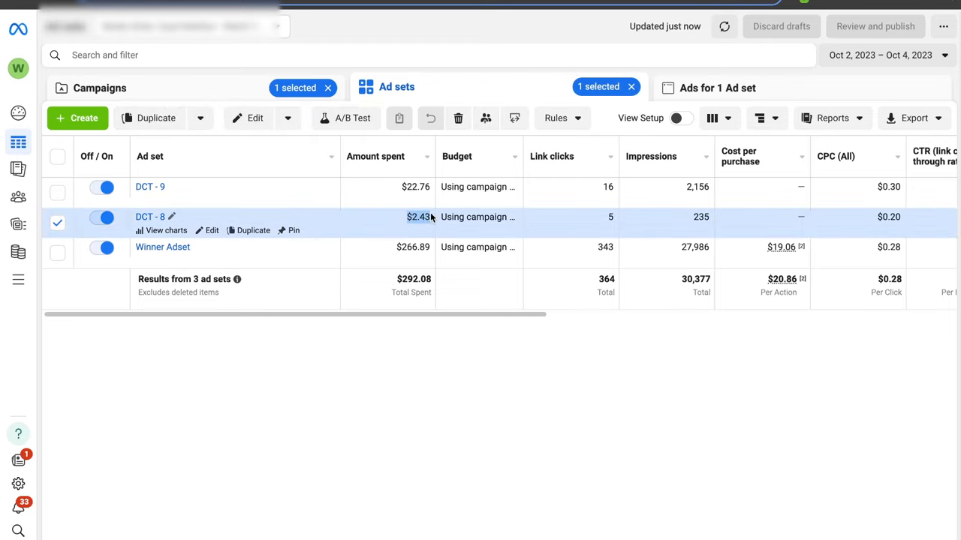
pyautogui.moveTo(379, 222)
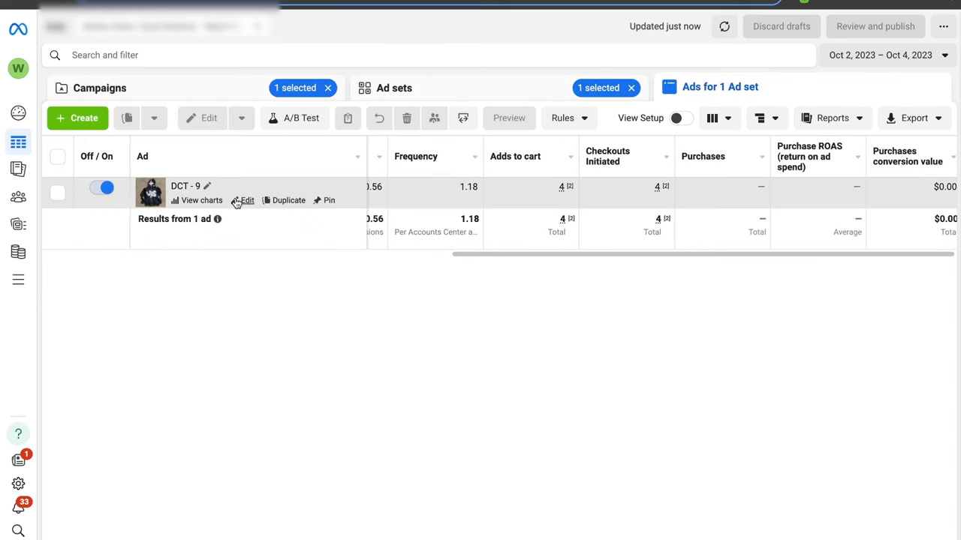
# Break the DCT - 9 ad's results down by image, then return to the ad sets list
pyautogui.click(765, 117)
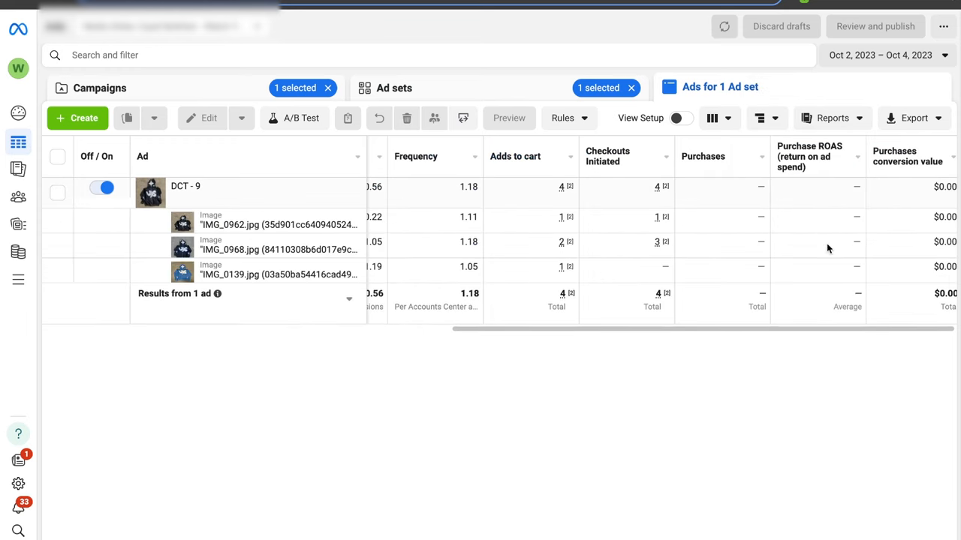
pyautogui.click(393, 87)
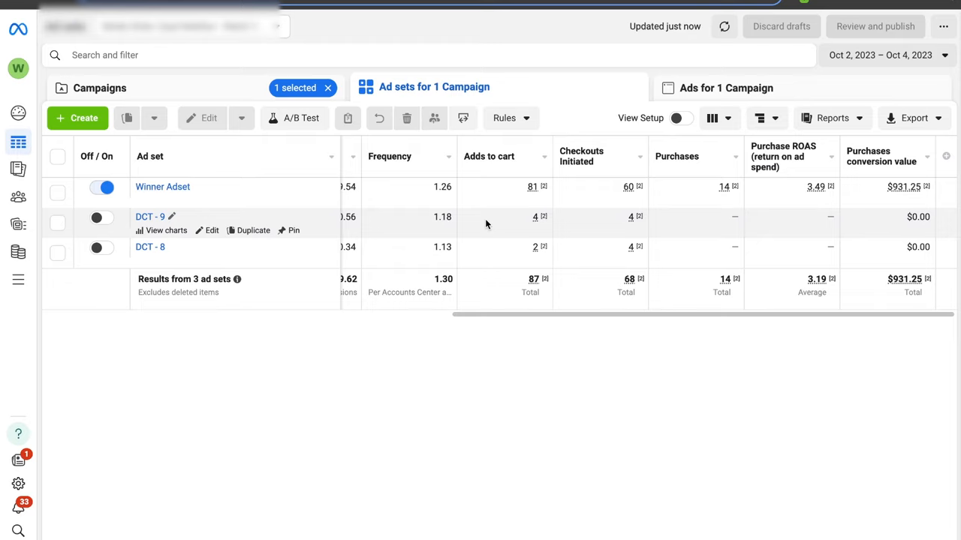
pyautogui.click(57, 192)
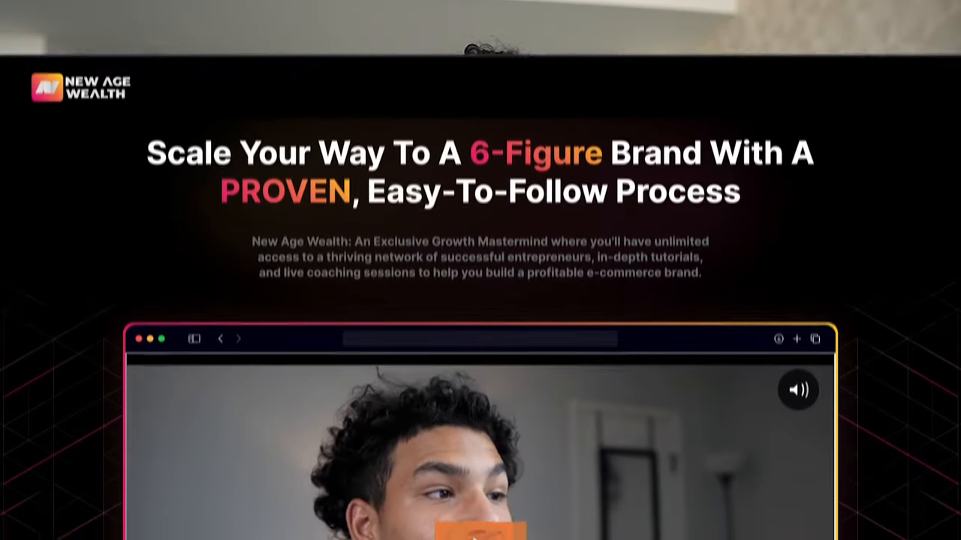
# Scroll the sales page down past the video to the Weekly Content on Scaling section
pyautogui.scroll(-3)
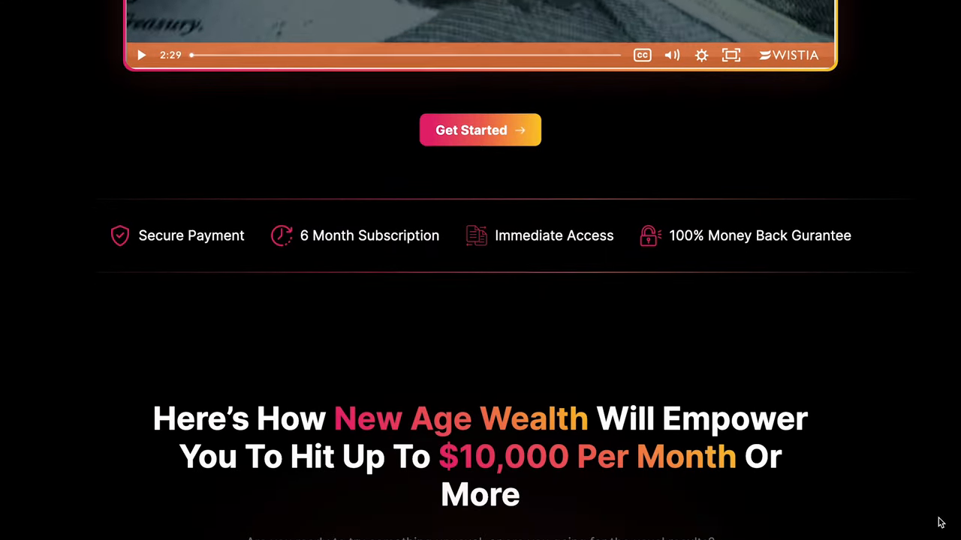
pyautogui.scroll(-3)
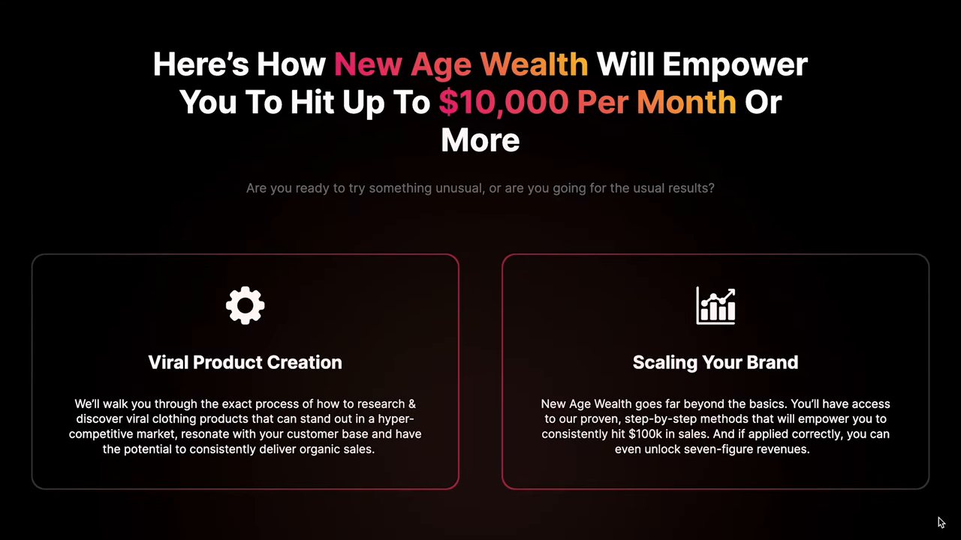
pyautogui.scroll(-3)
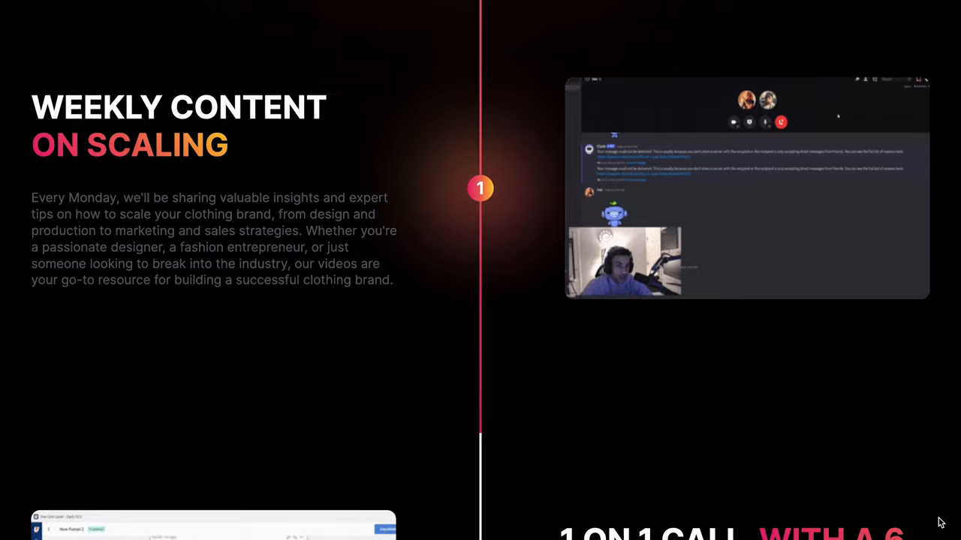